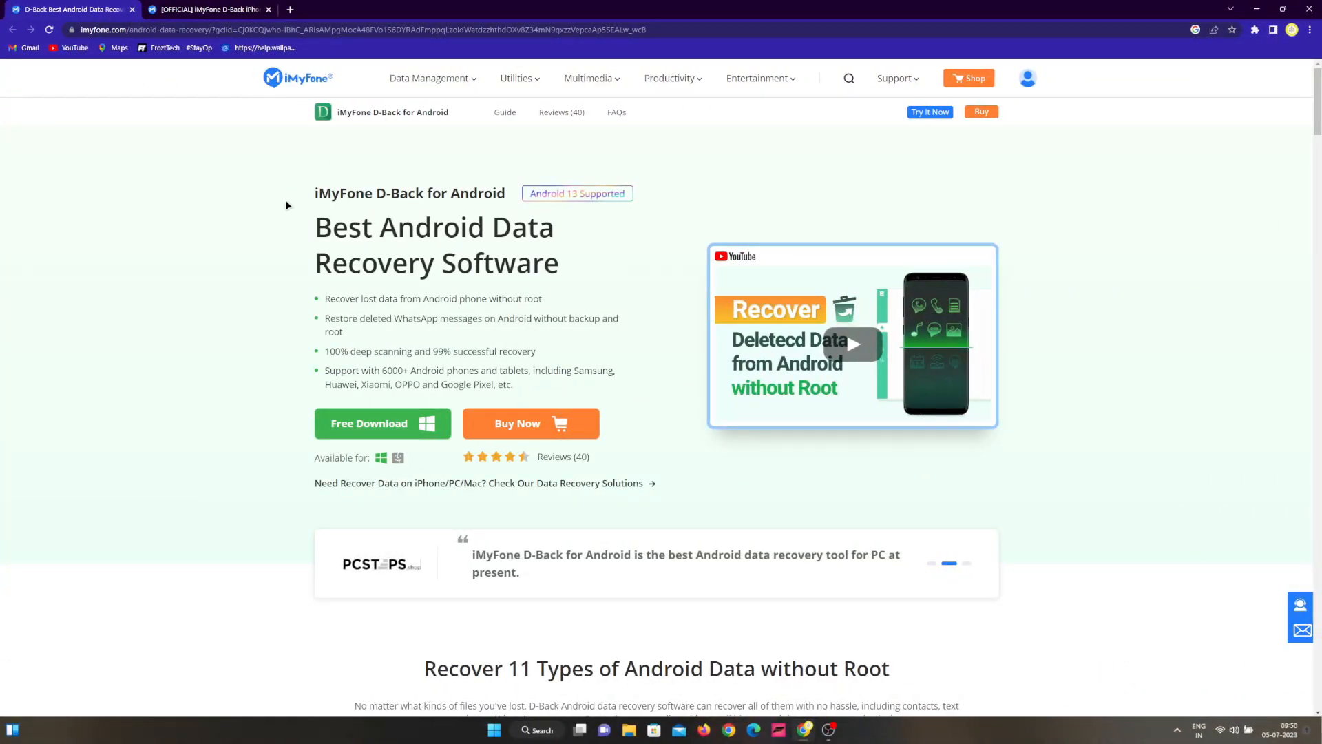
Browse the D-Back for iOS page briefly, then return to the D-Back for Android page
click(209, 10)
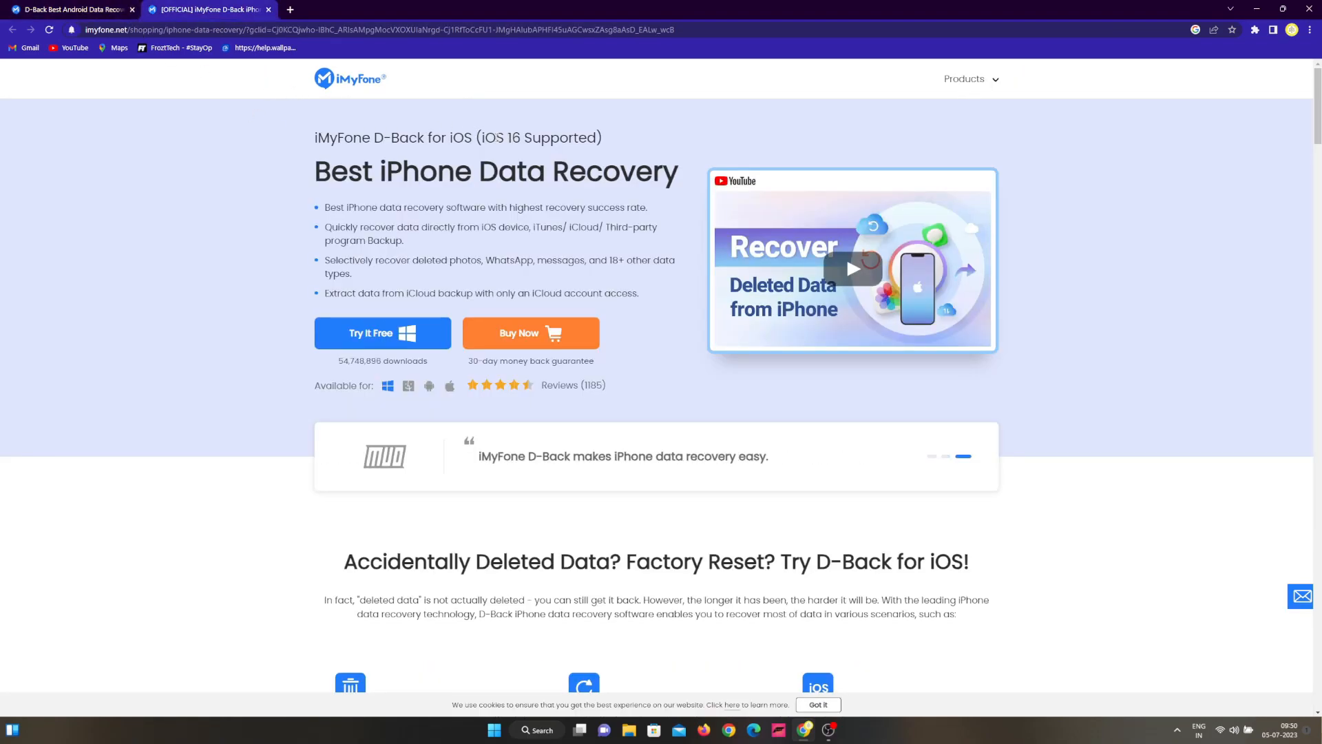
scroll(down, 3)
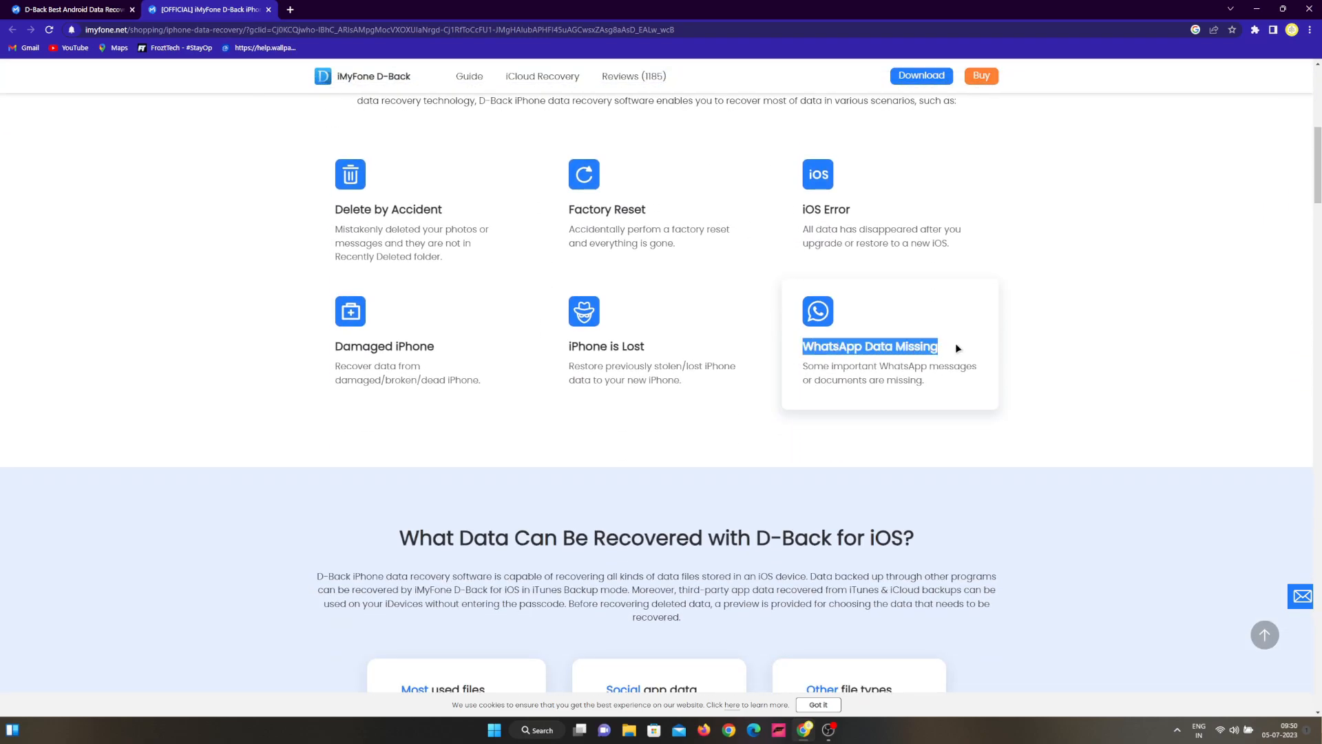
click(877, 346)
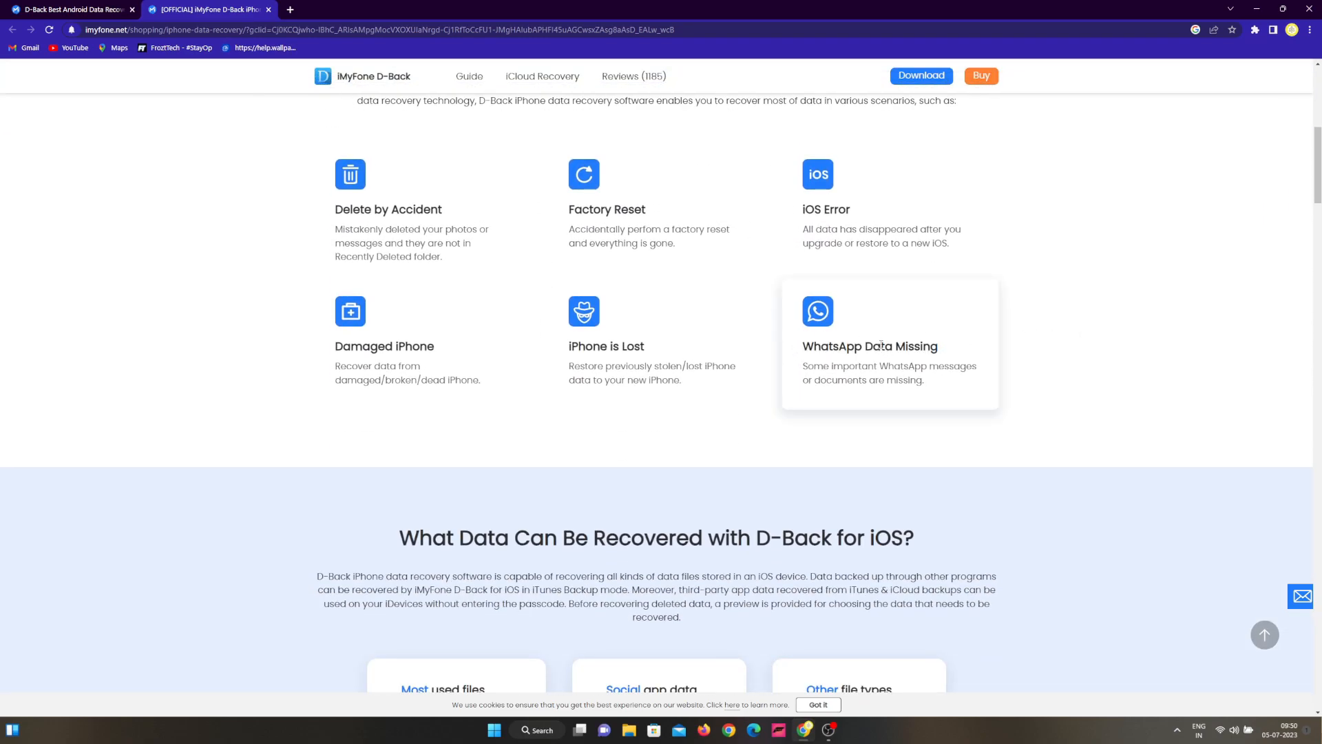
mouse_move(961, 419)
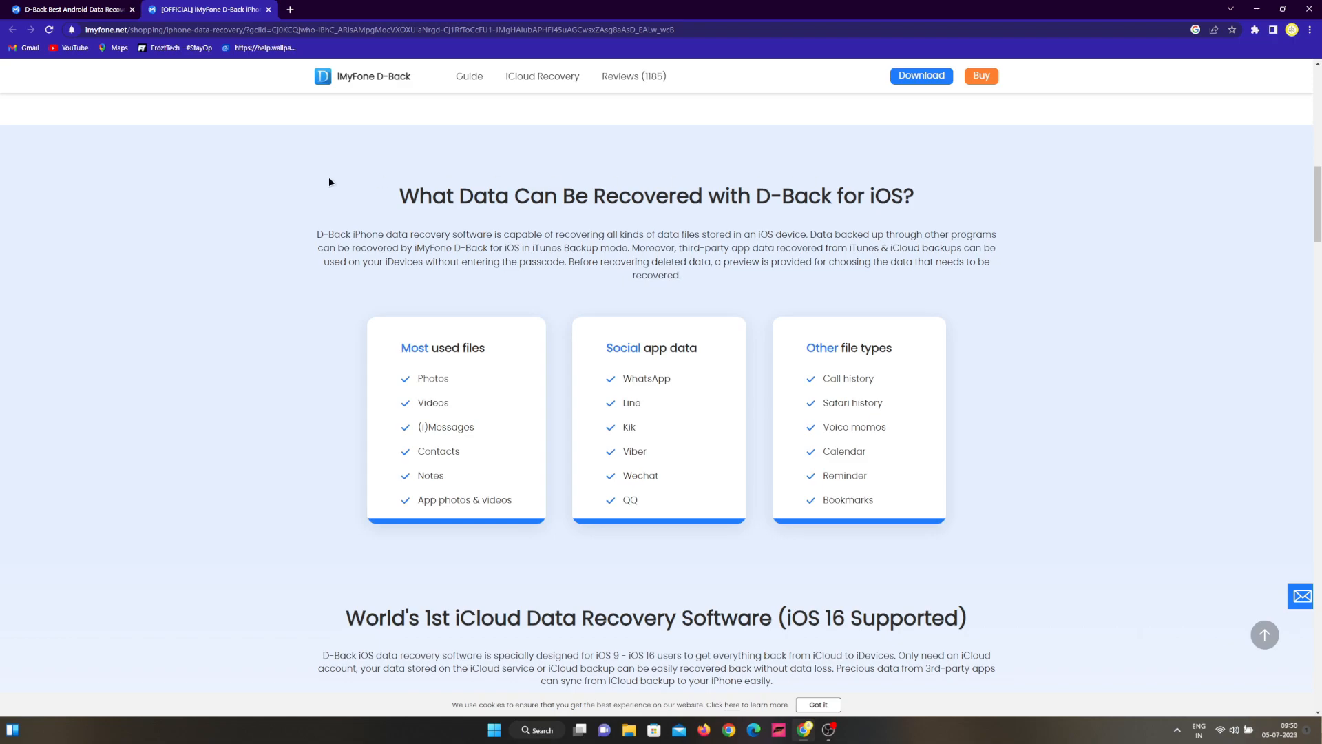
mouse_move(237, 372)
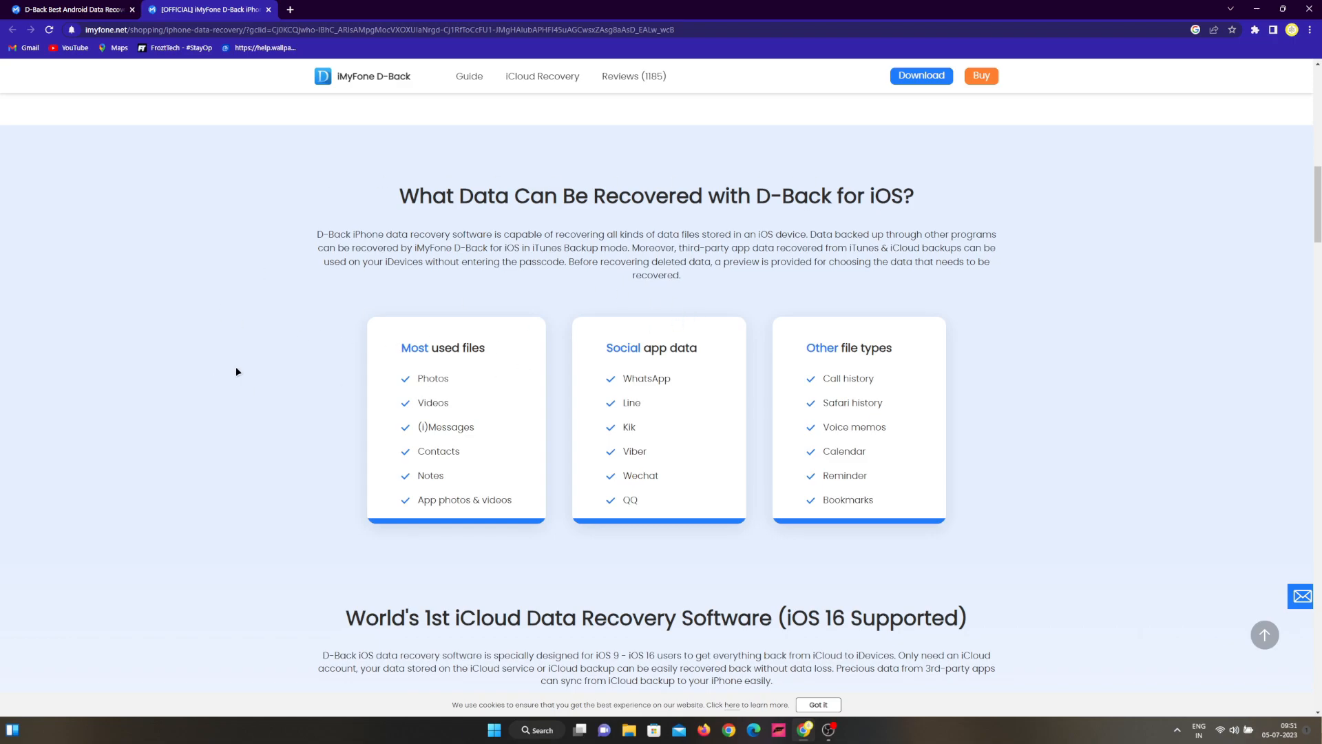
scroll(down, 3)
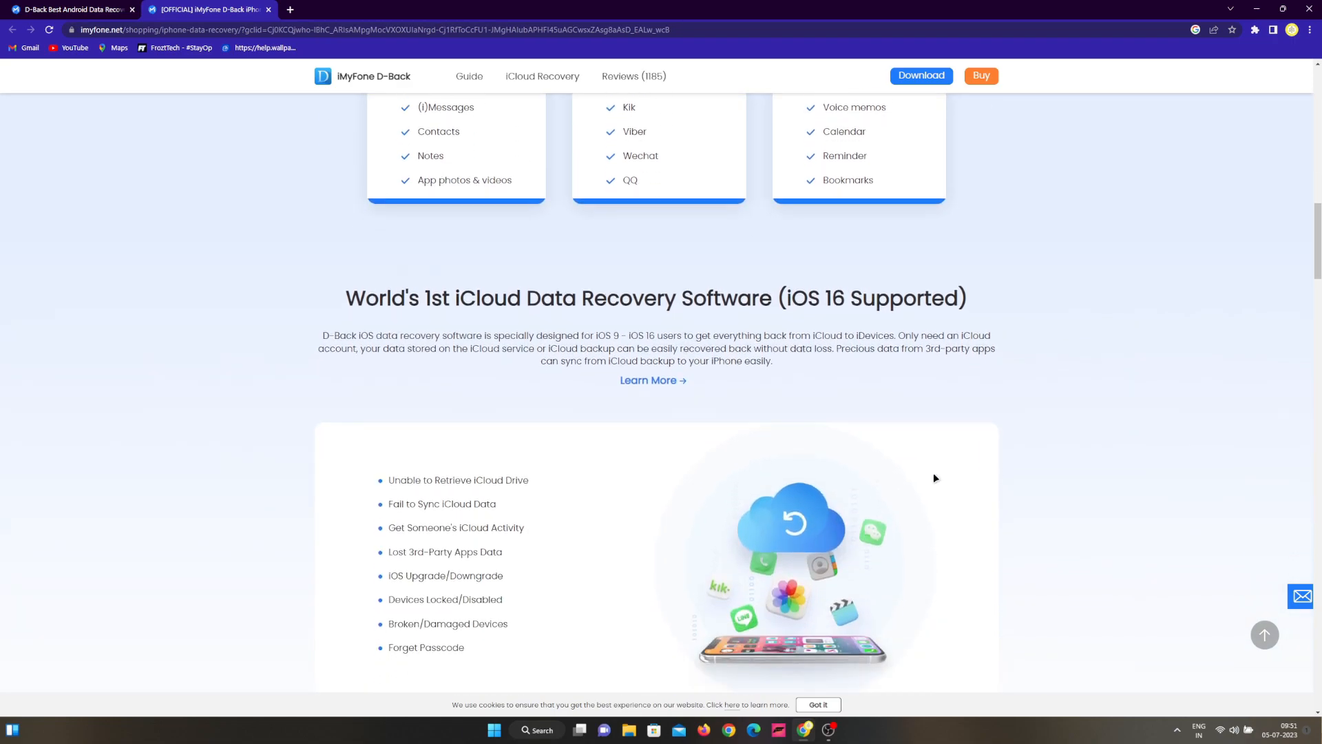
click(71, 9)
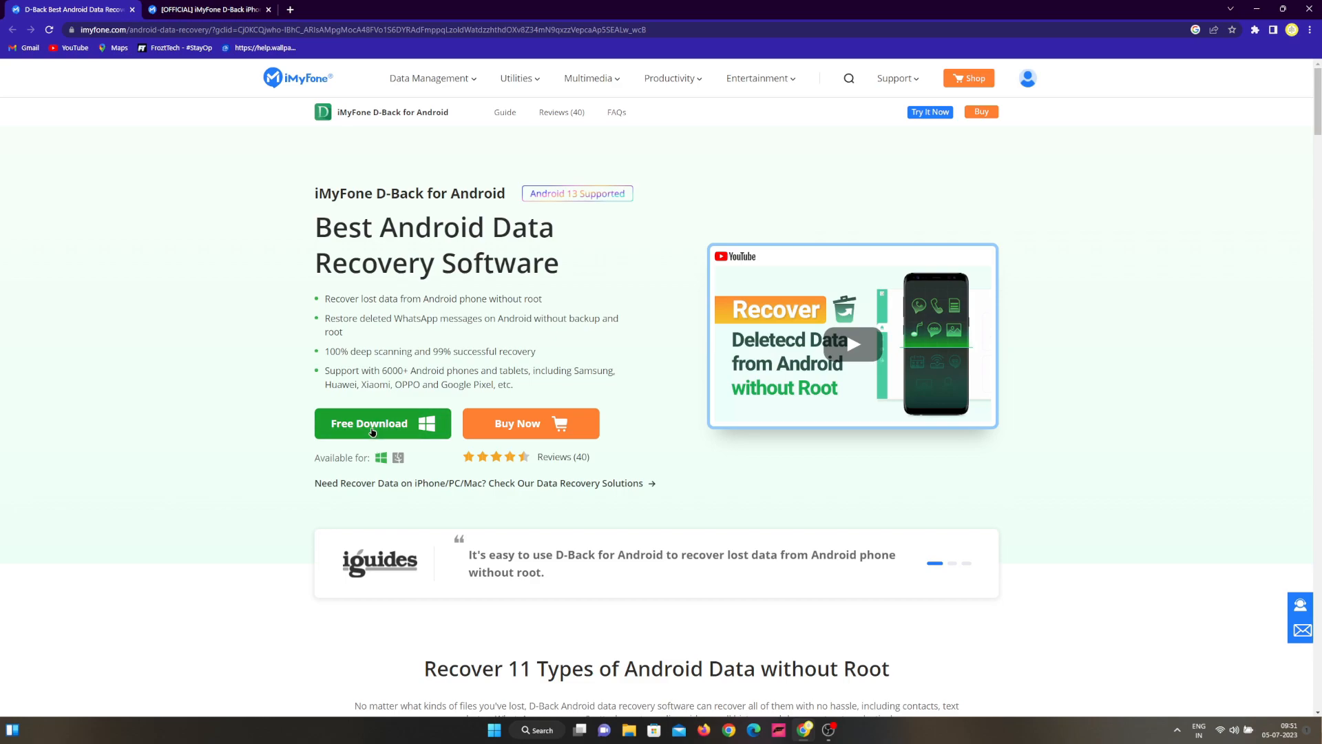
Download the free Windows installer and review the 'Recover 11 Types of Android Data' section
click(382, 423)
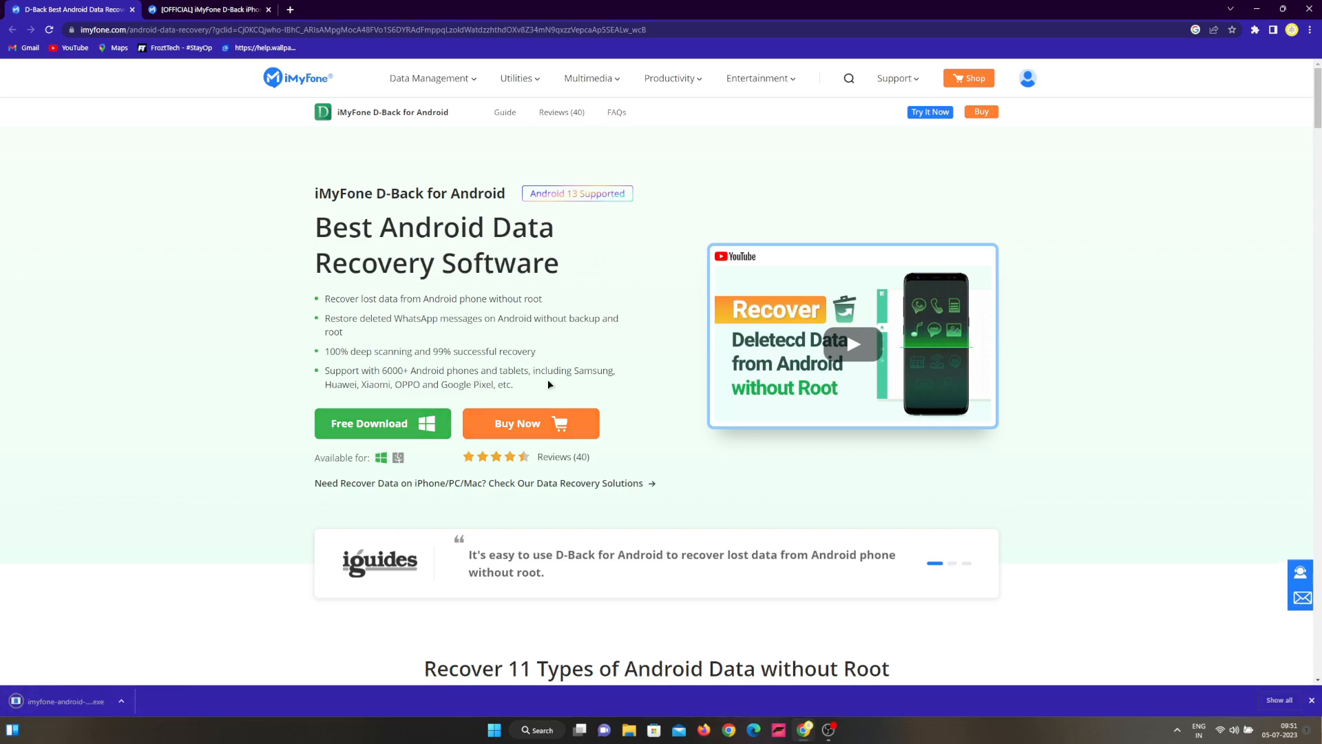
scroll(down, 3)
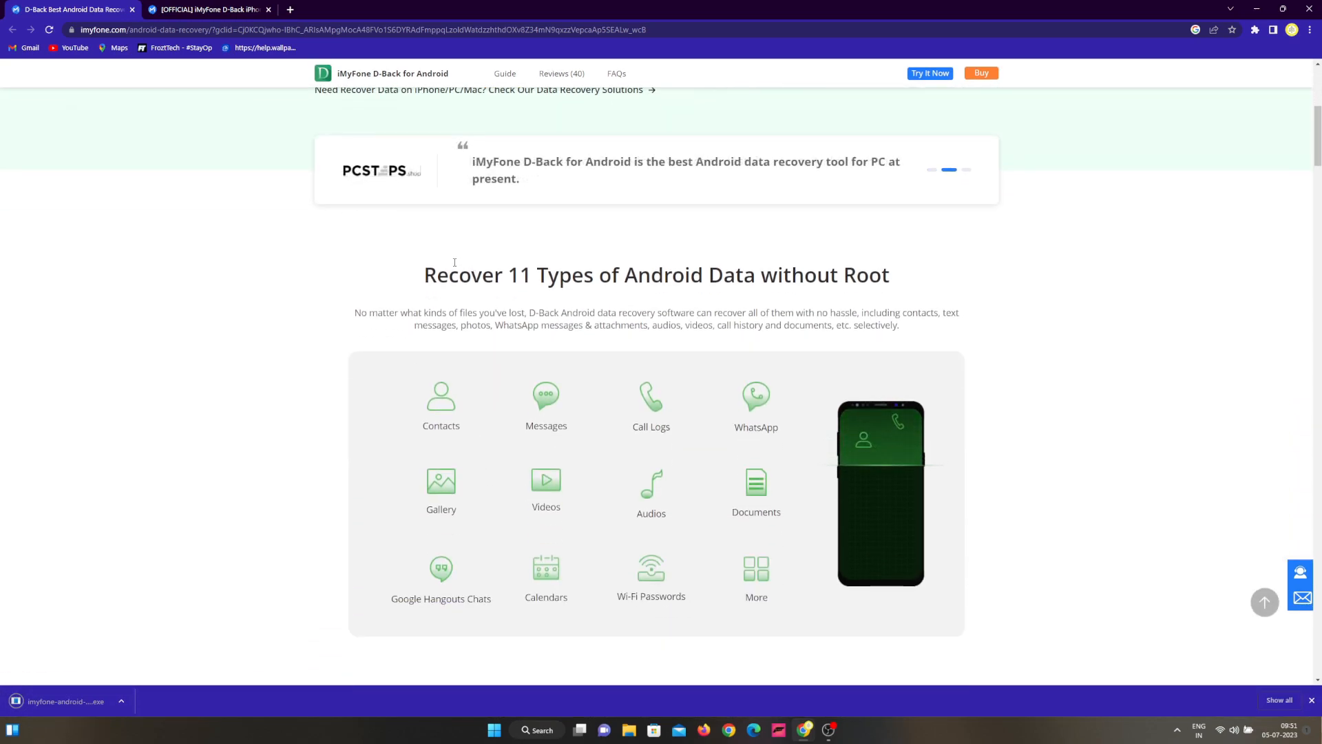
scroll(down, 3)
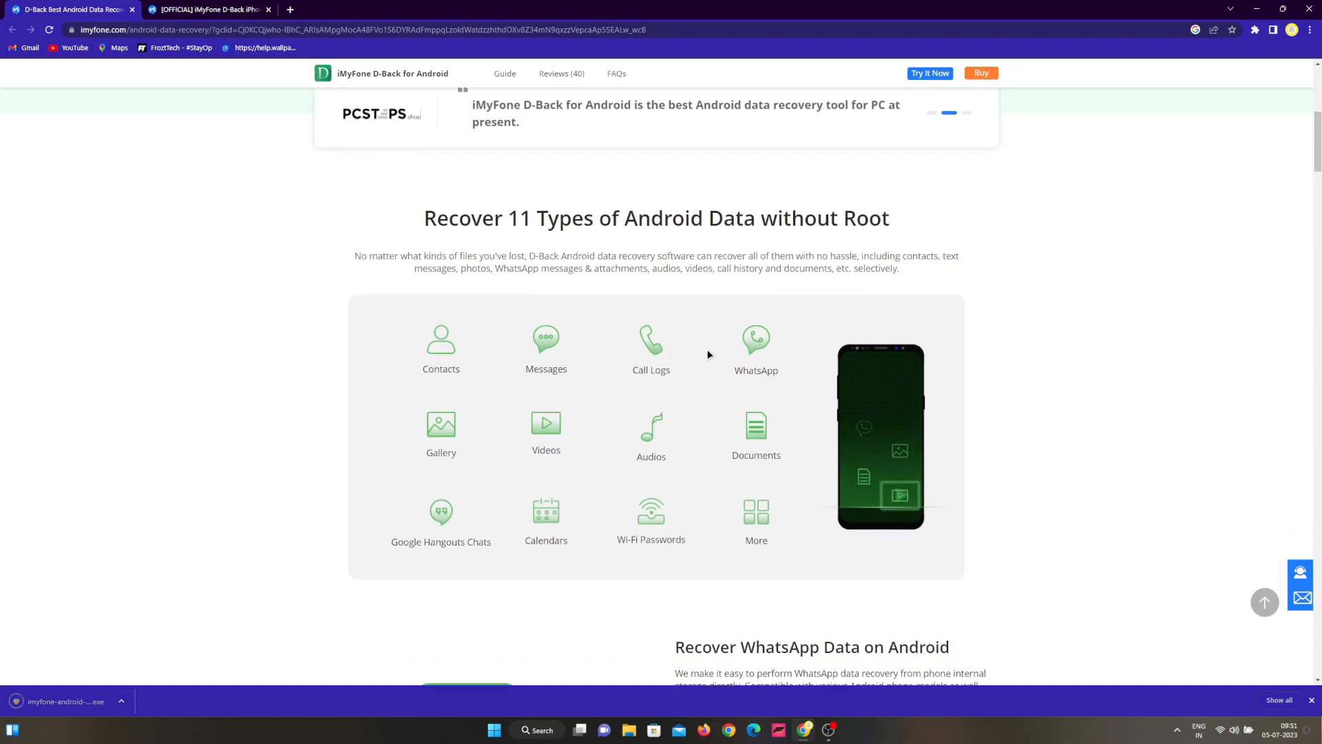
scroll(down, 3)
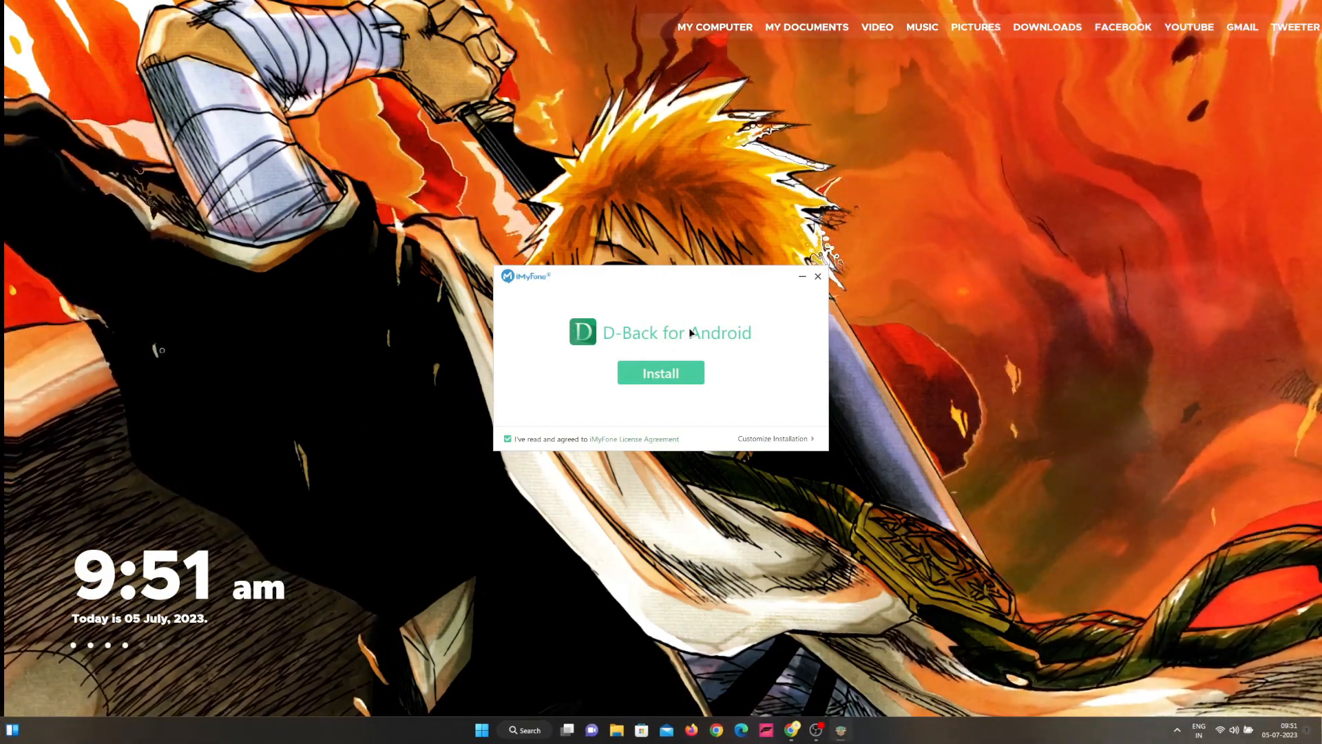
Begin installing D-Back for Android from the installer window
click(660, 373)
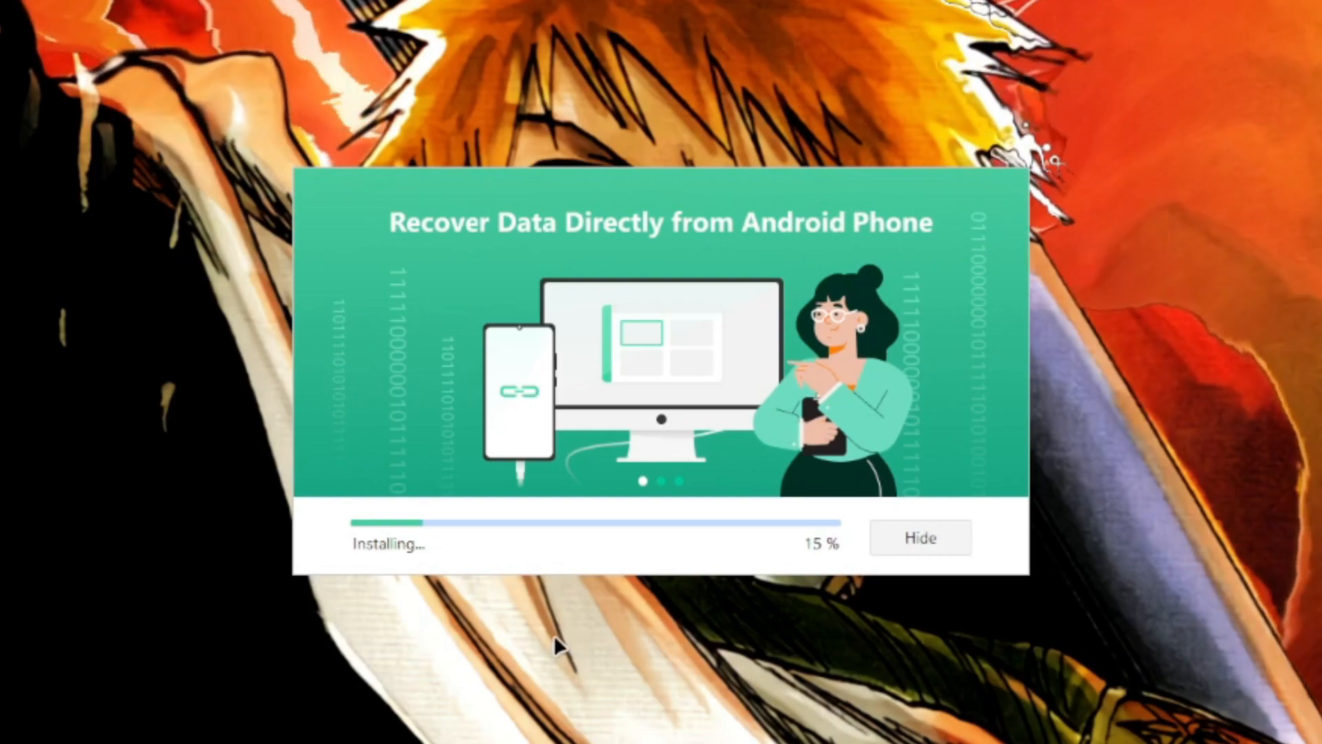
mouse_move(588, 606)
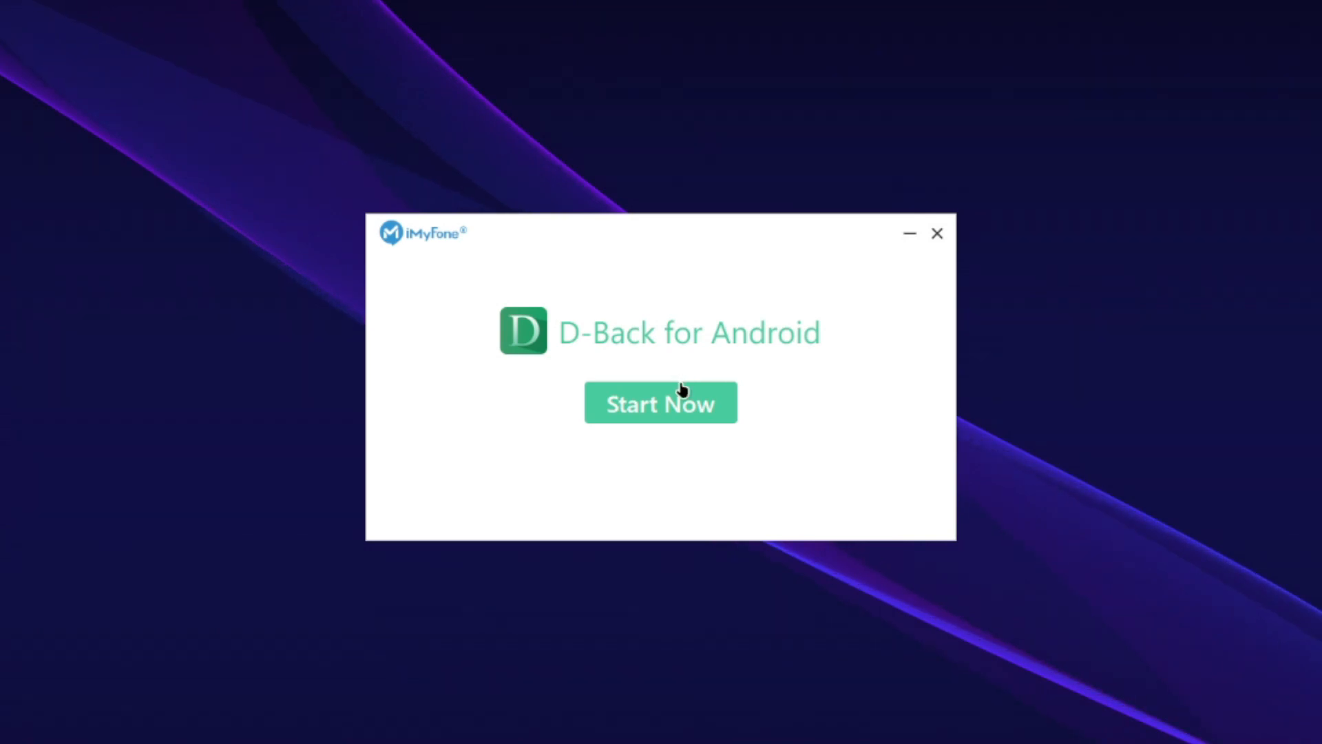
Launch the program via Start Now and dismiss the Message Center and pricing plans panel
click(659, 402)
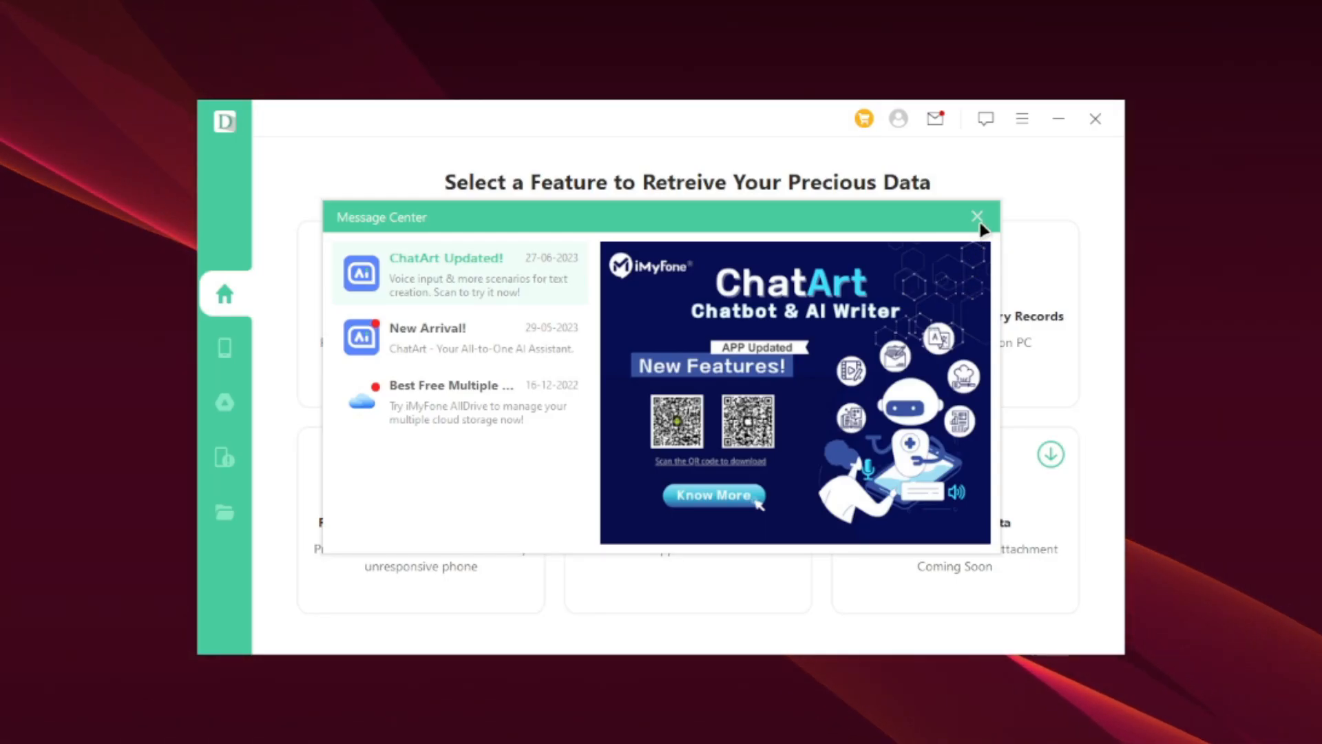
click(978, 217)
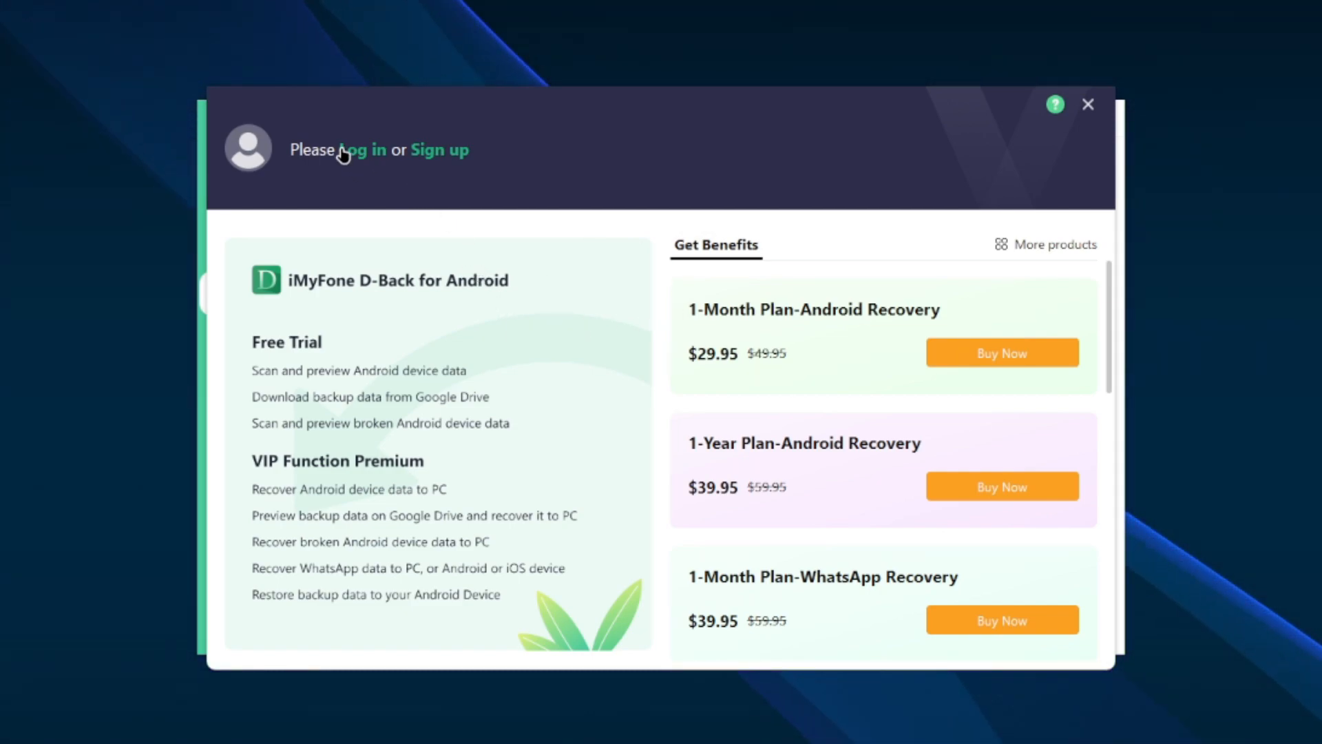
click(360, 148)
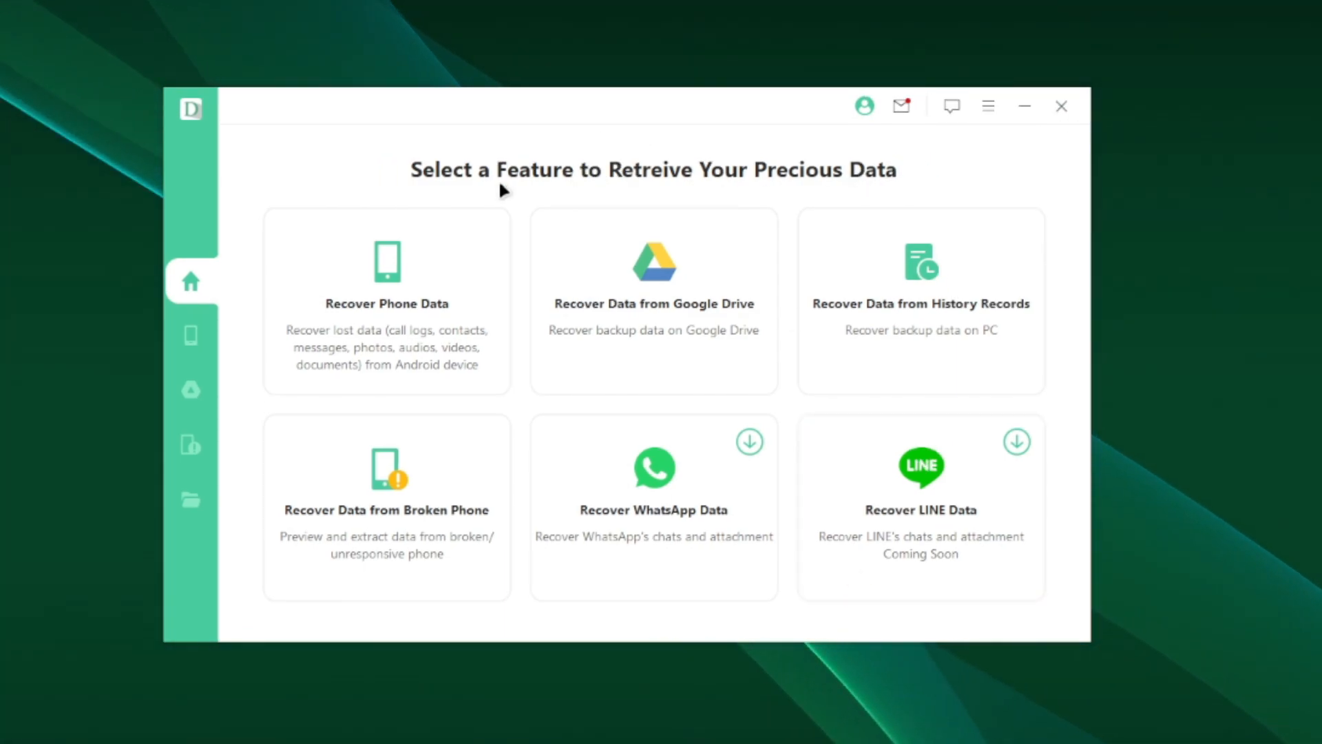
mouse_move(191, 335)
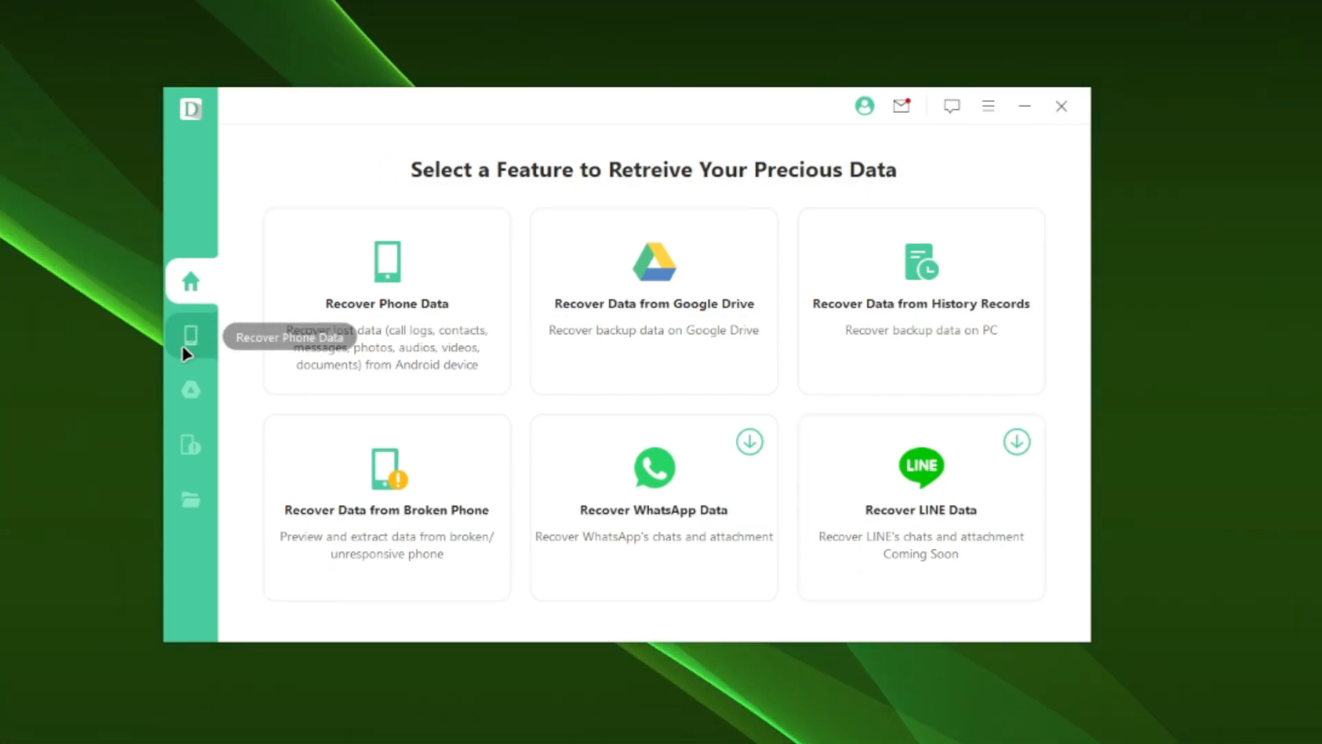
Choose Recover Phone Data so the connected phone 2107113SG is detected over USB
click(385, 302)
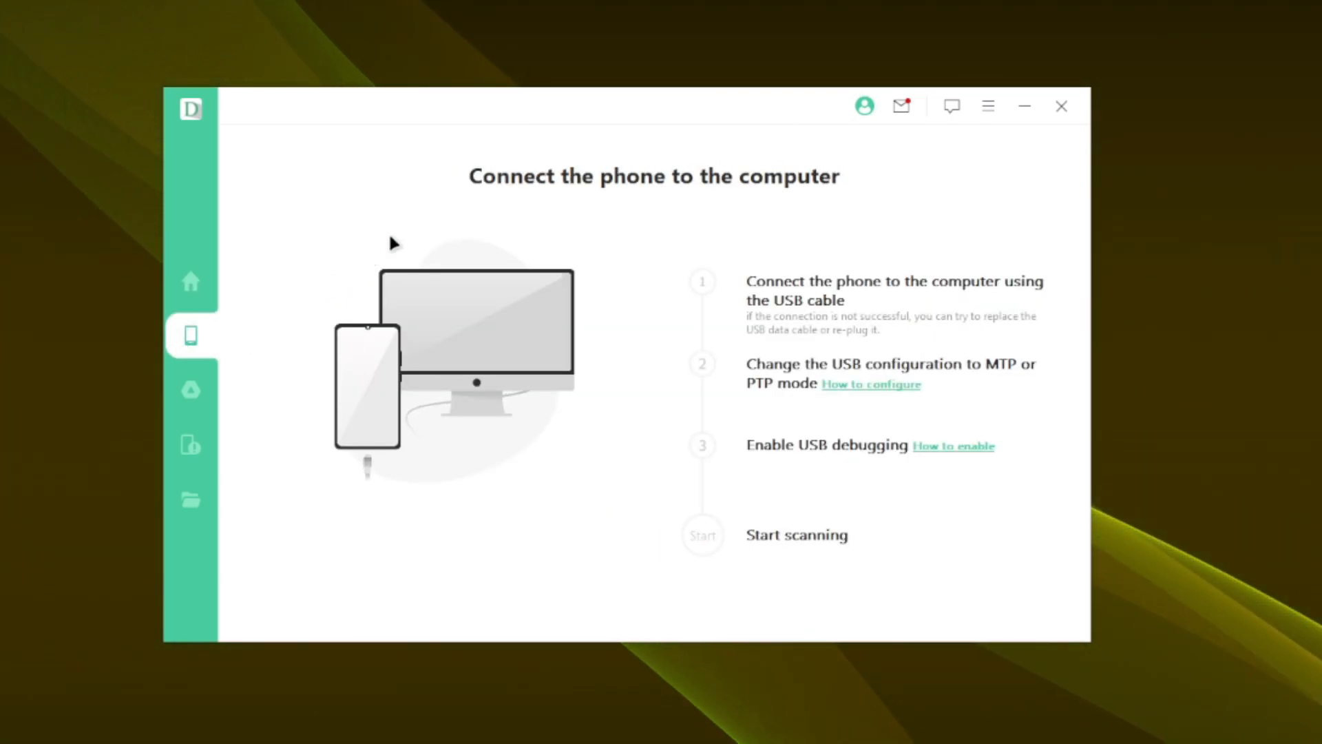
mouse_move(759, 281)
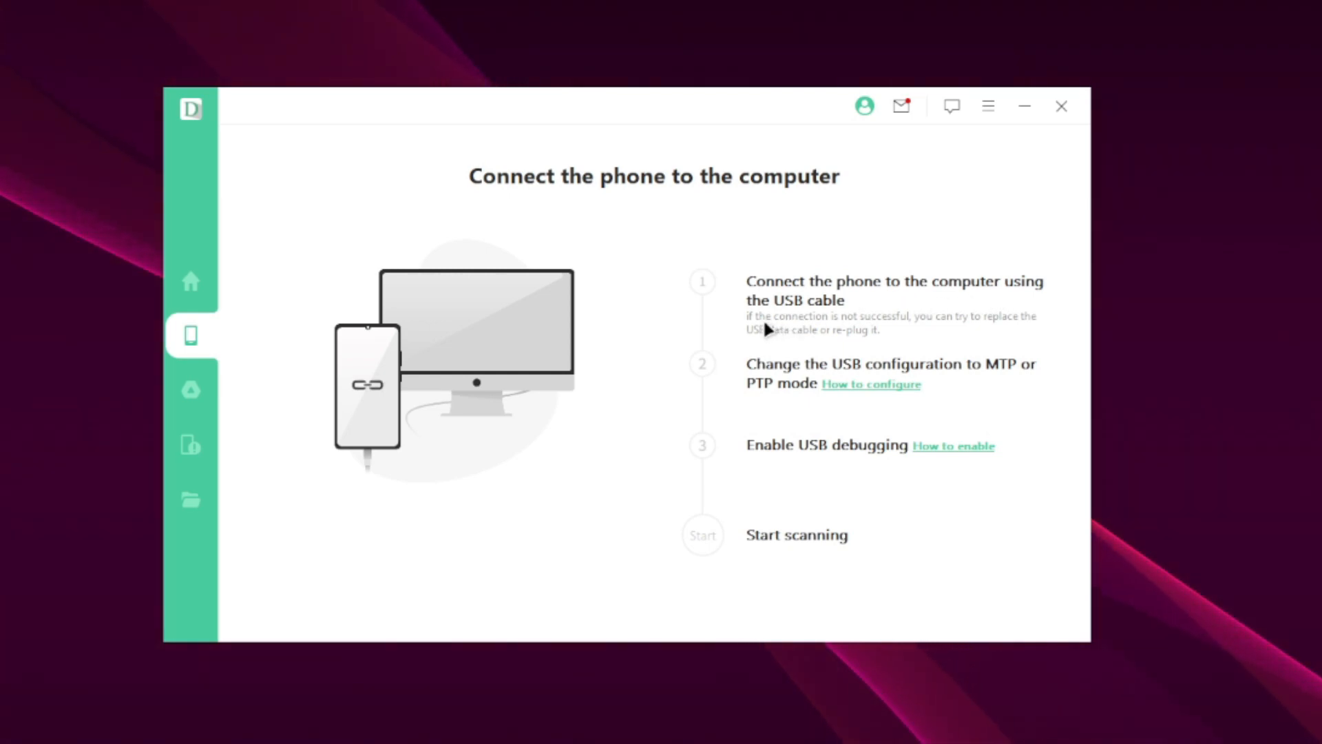
mouse_move(835, 301)
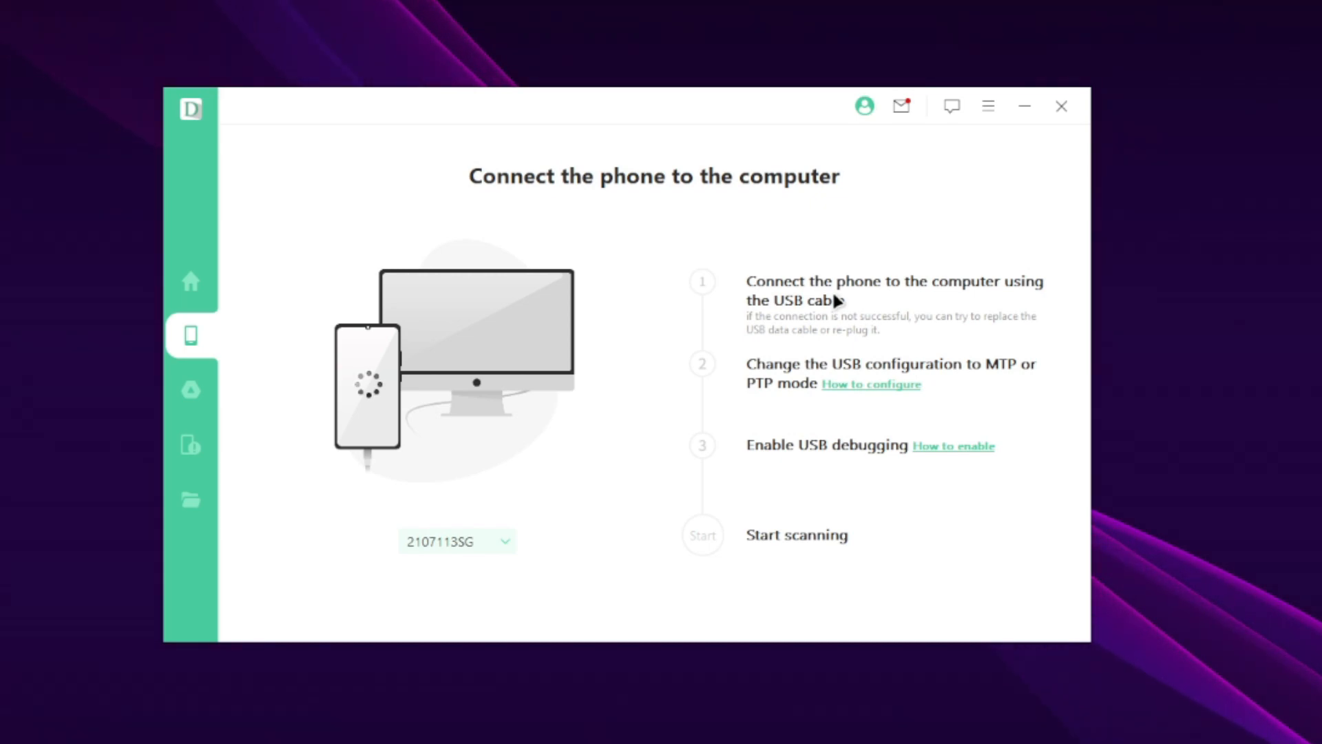
click(953, 445)
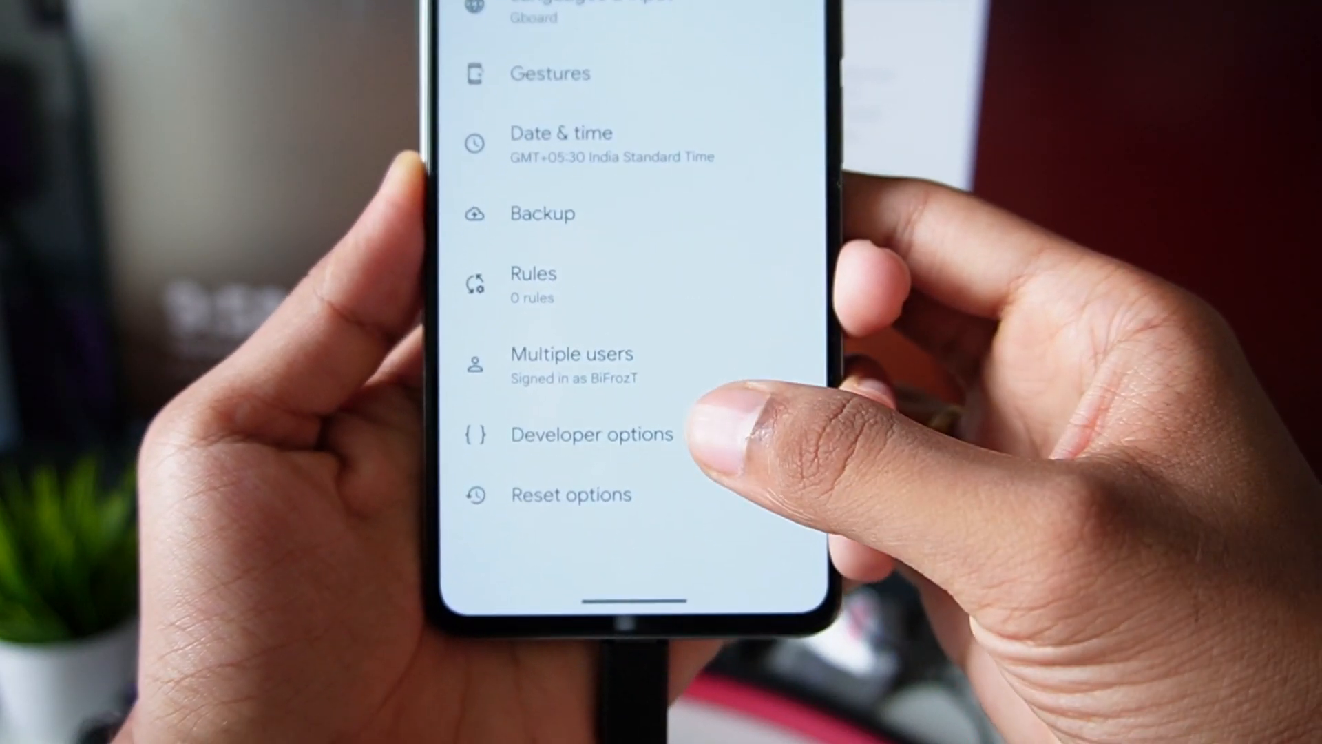
Enable USB debugging in Developer options and allow debugging from this computer
click(593, 434)
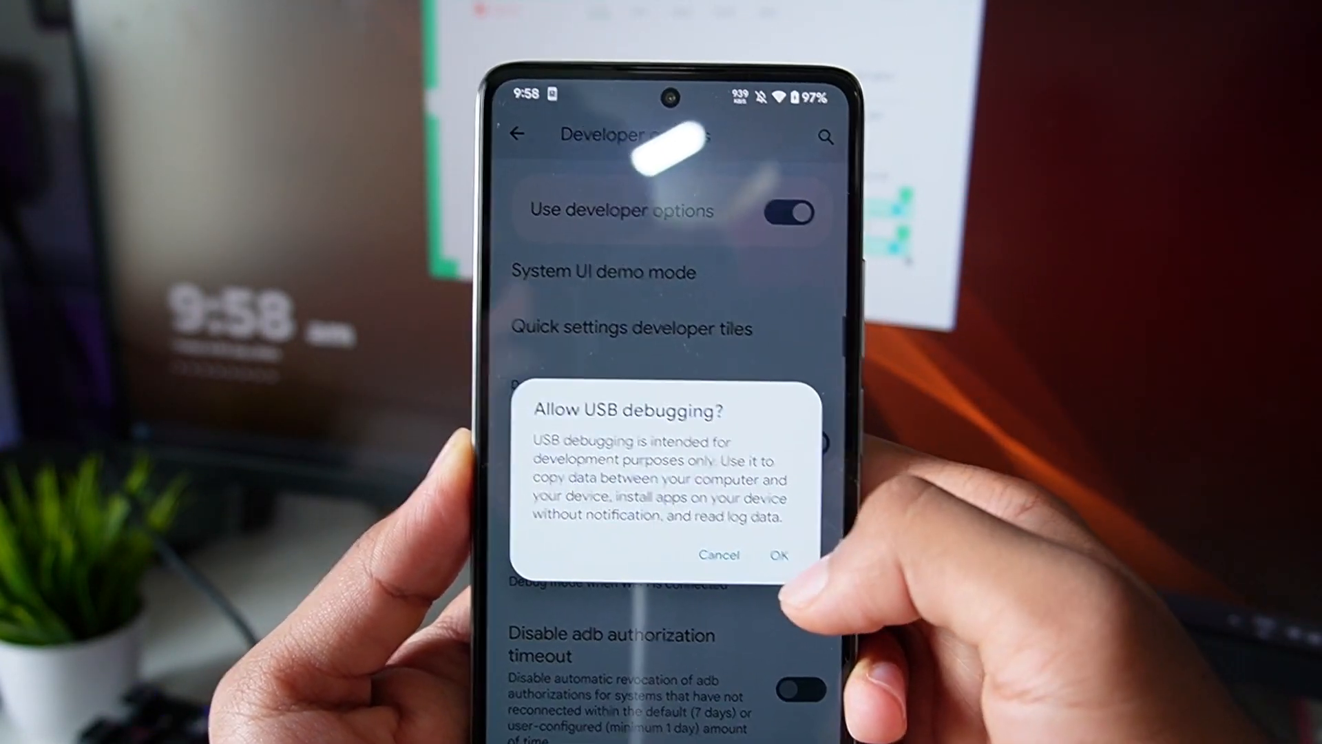
click(778, 555)
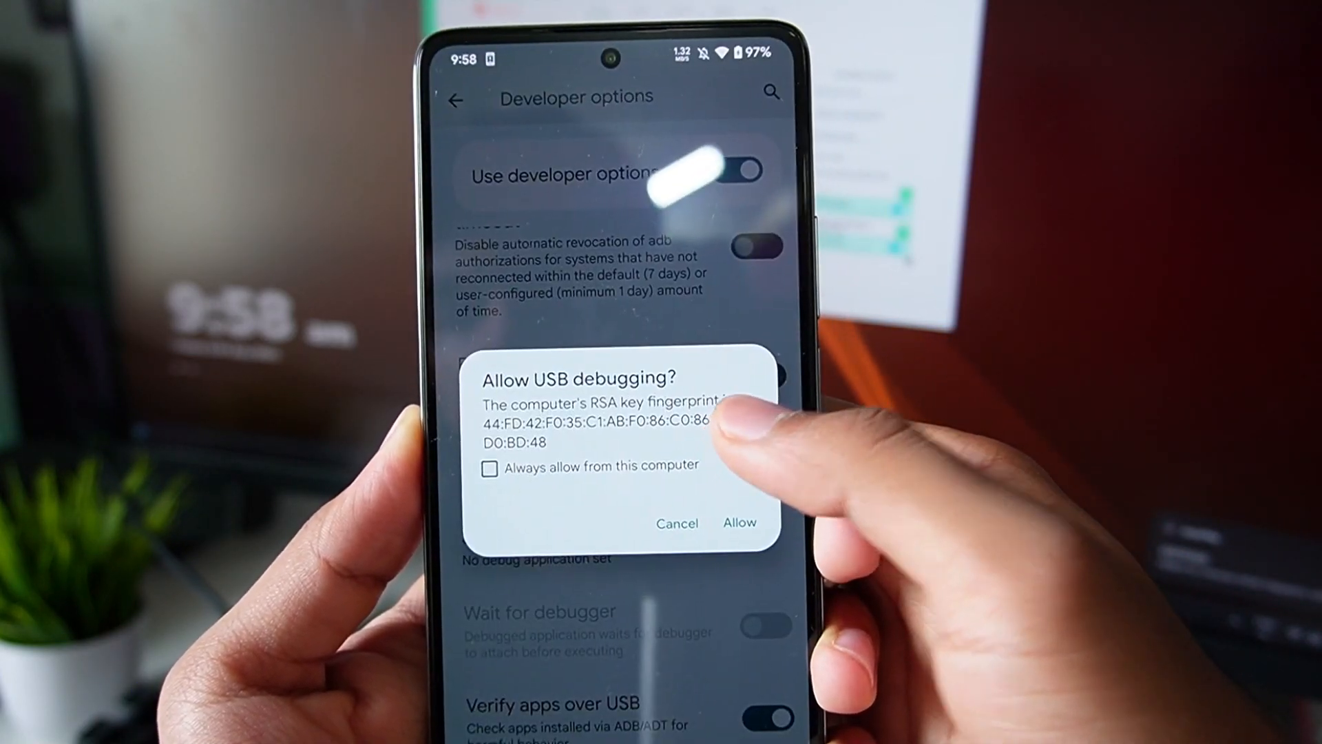
click(489, 468)
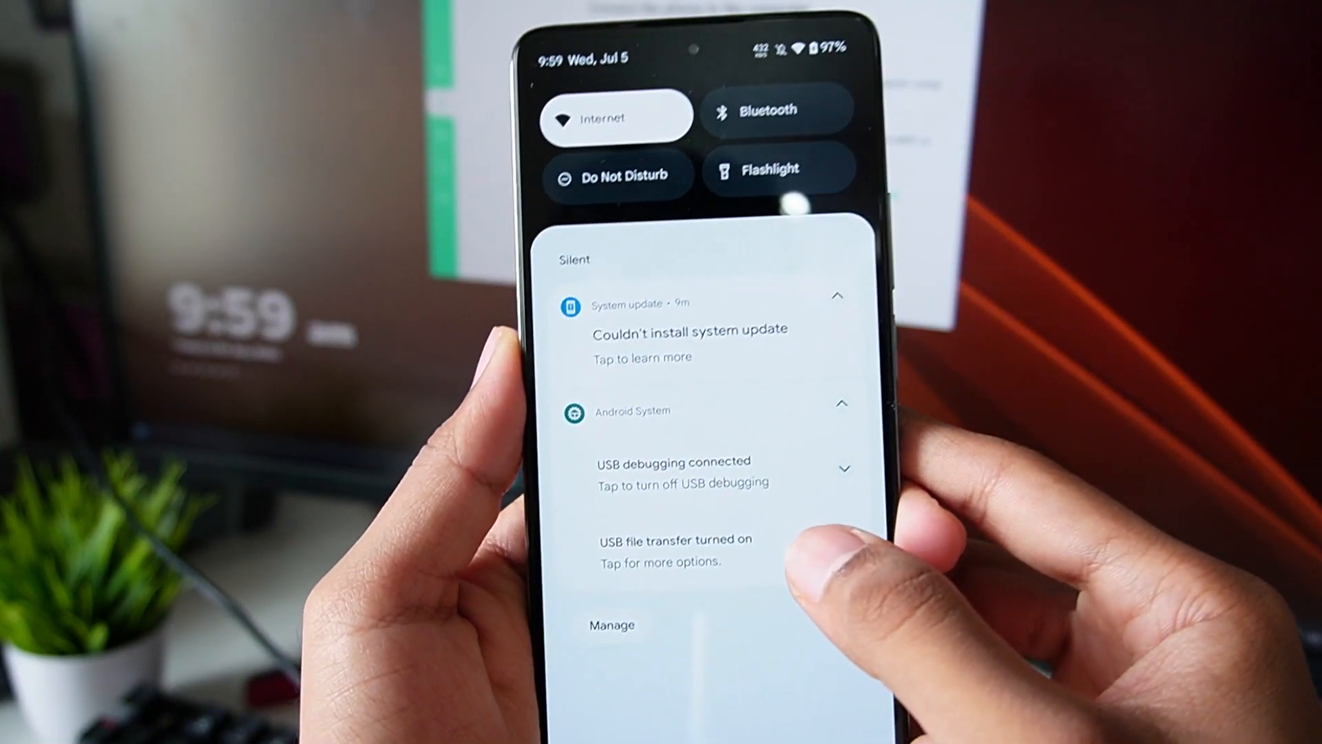
click(675, 548)
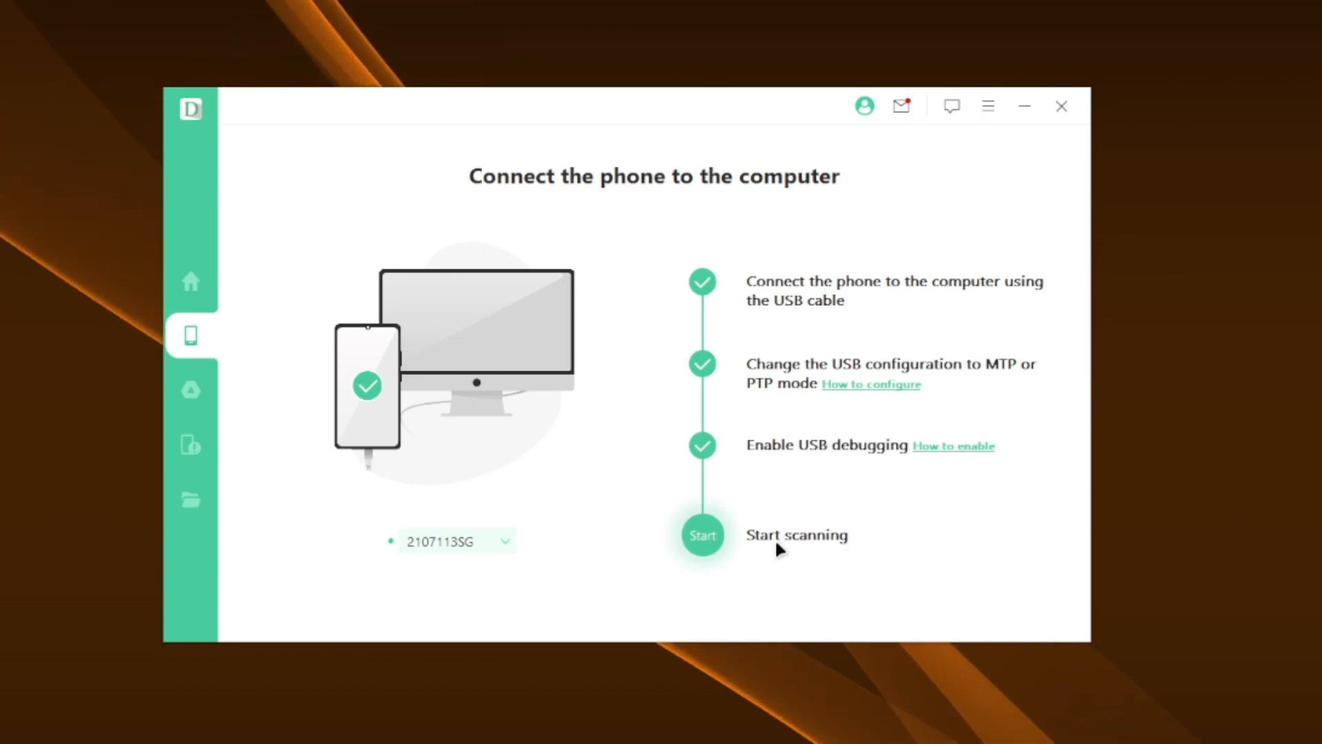
Proceed to the recovery methods and start a Quick Scan of the connected phone
click(702, 535)
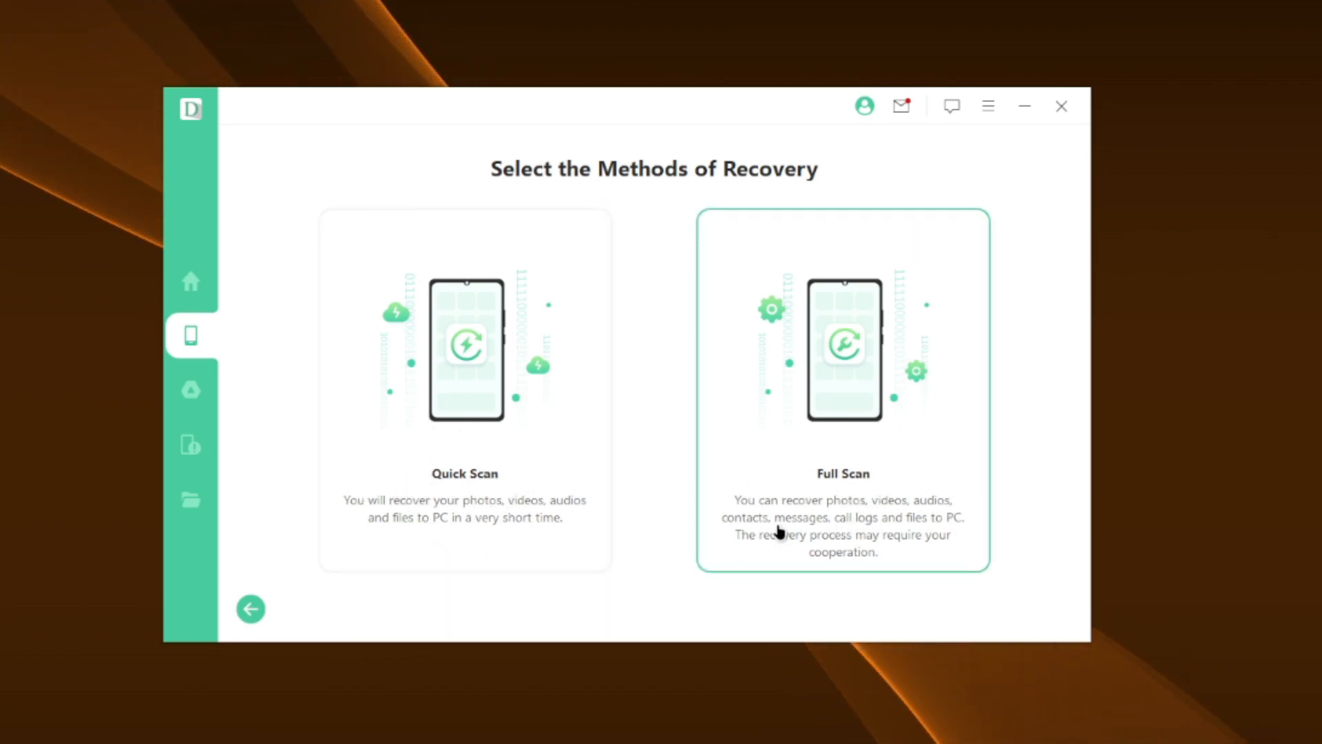
mouse_move(845, 513)
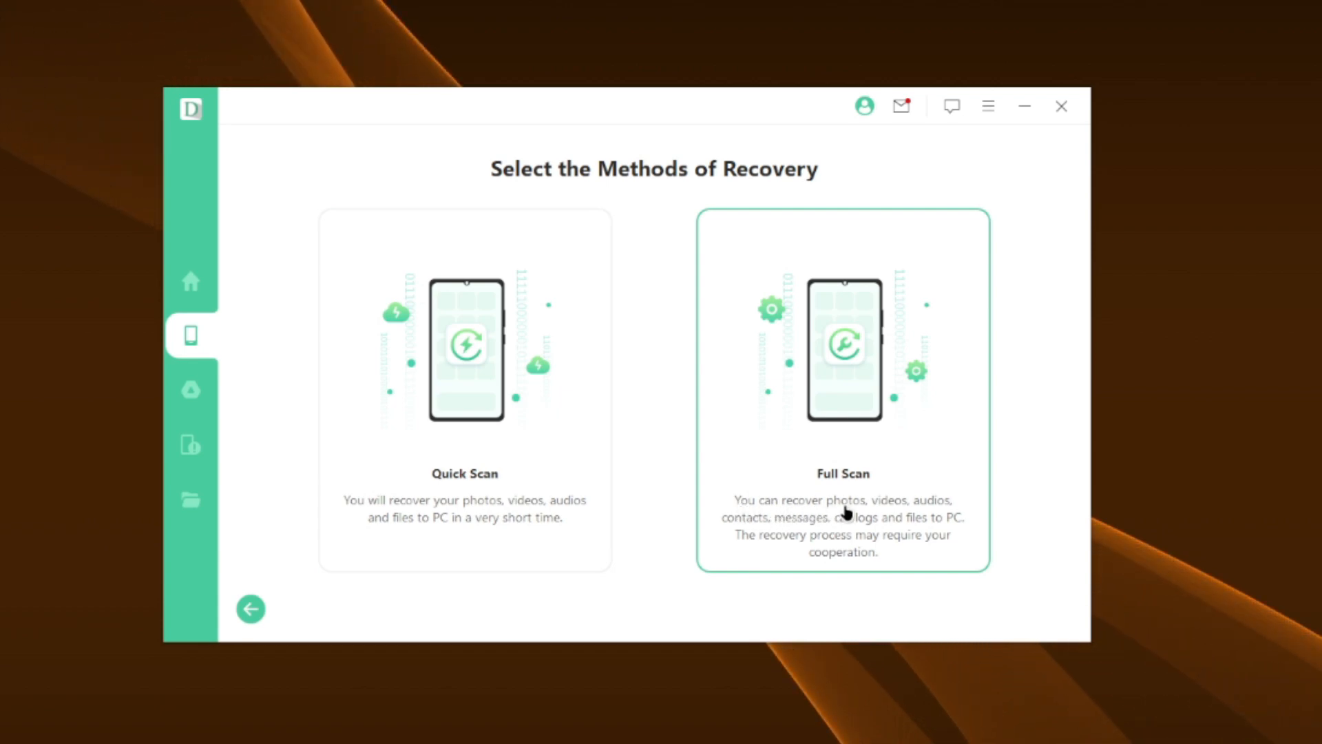
mouse_move(874, 529)
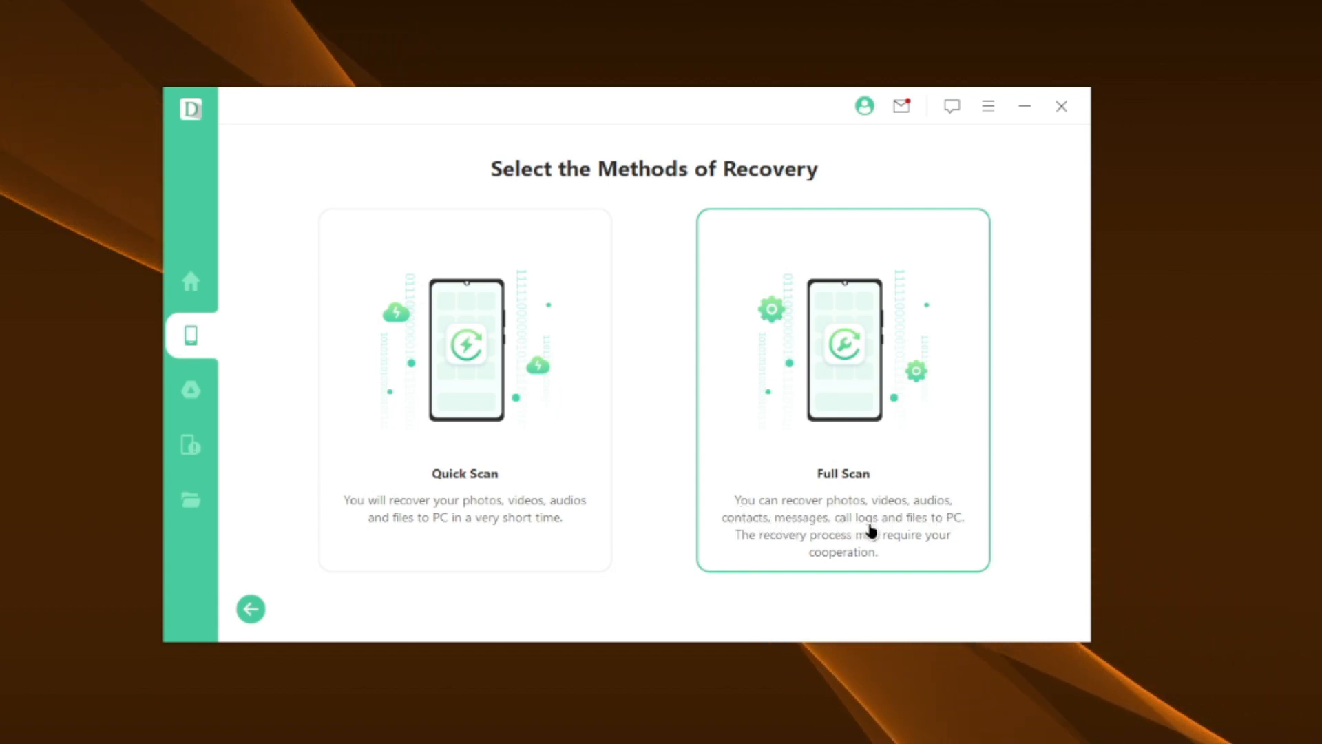
mouse_move(787, 543)
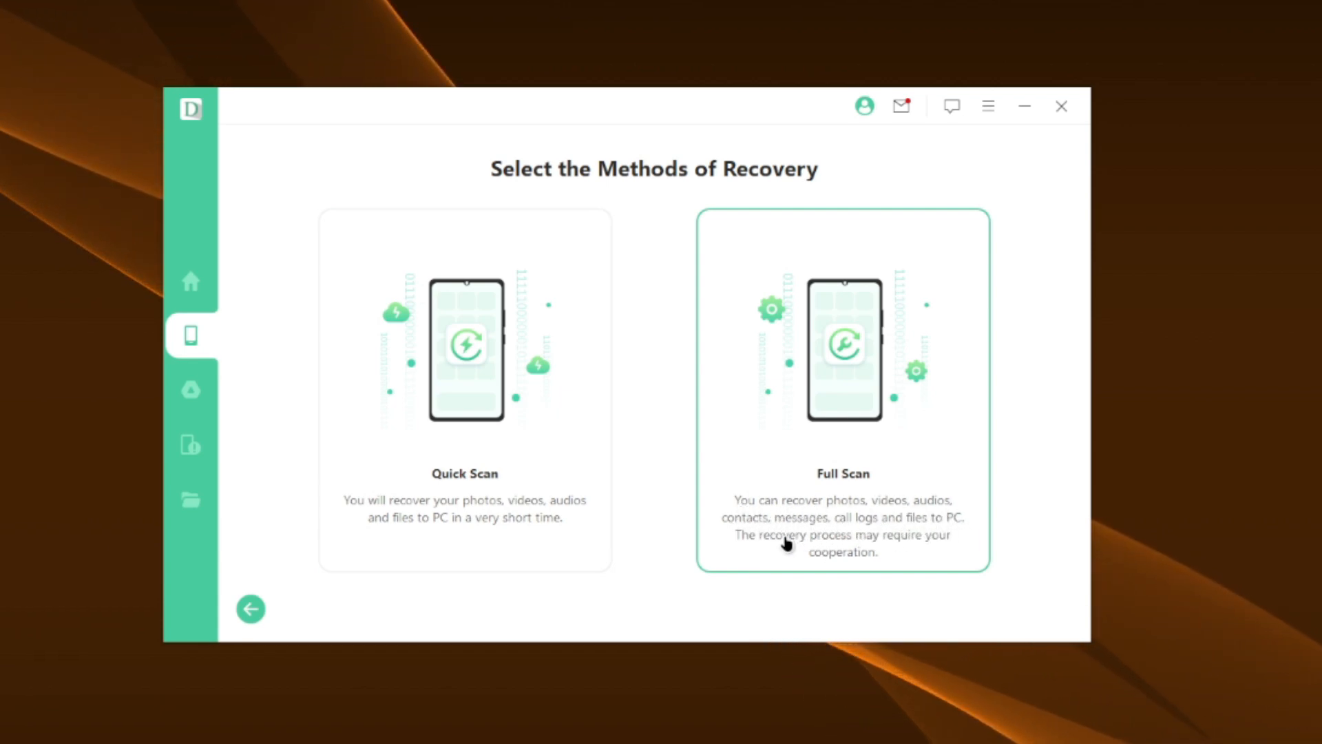
mouse_move(847, 559)
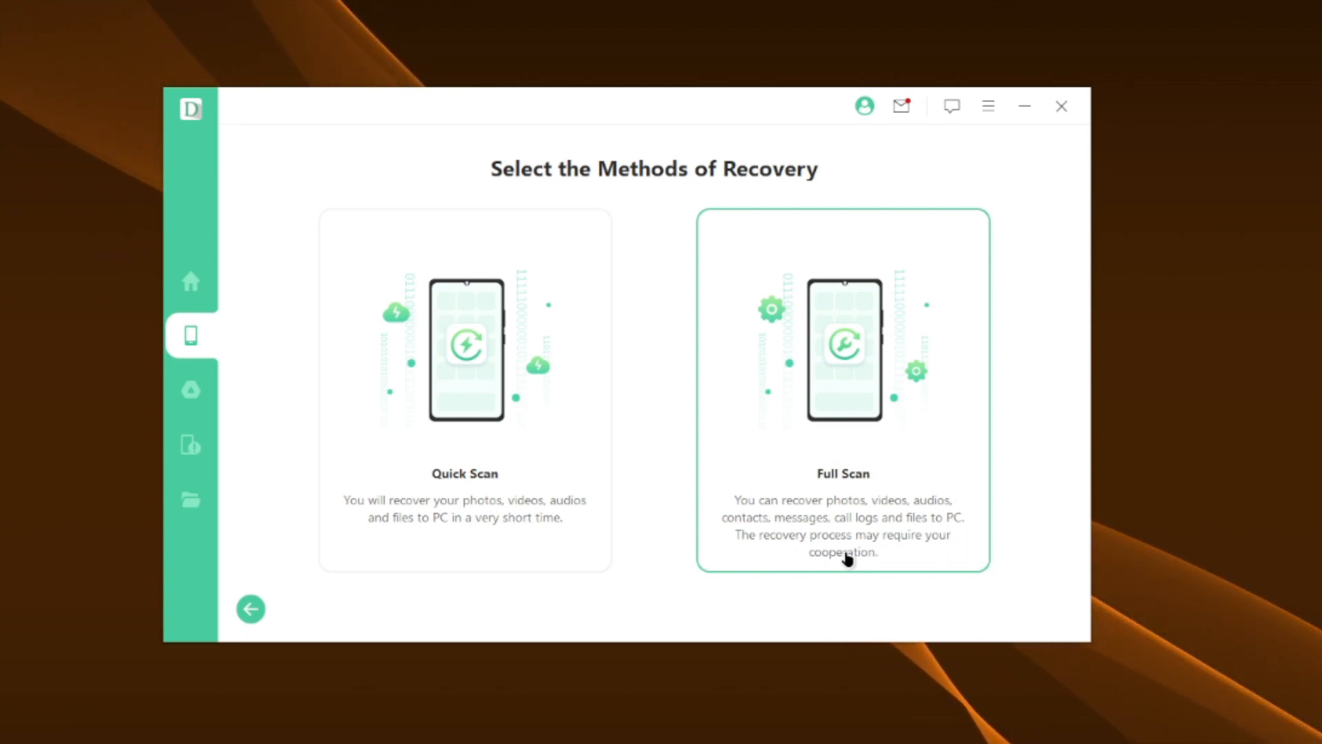
click(464, 392)
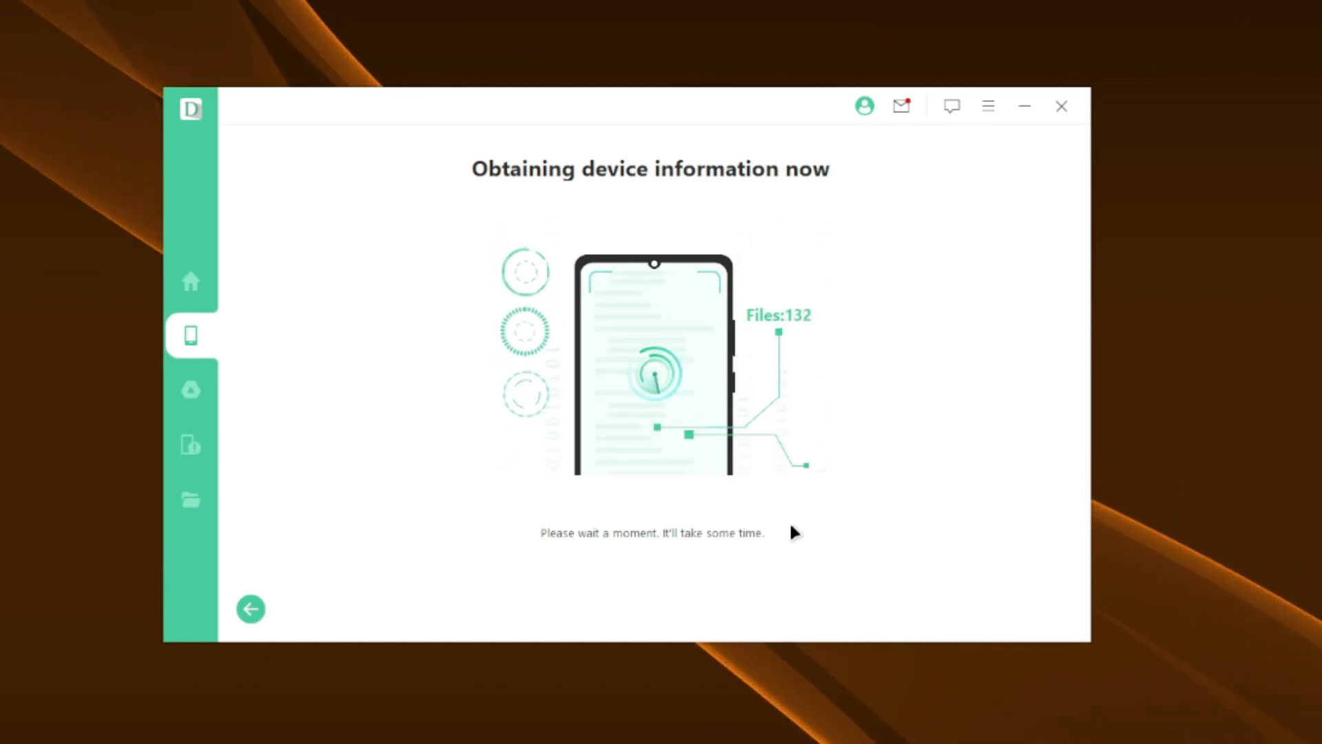
mouse_move(862, 688)
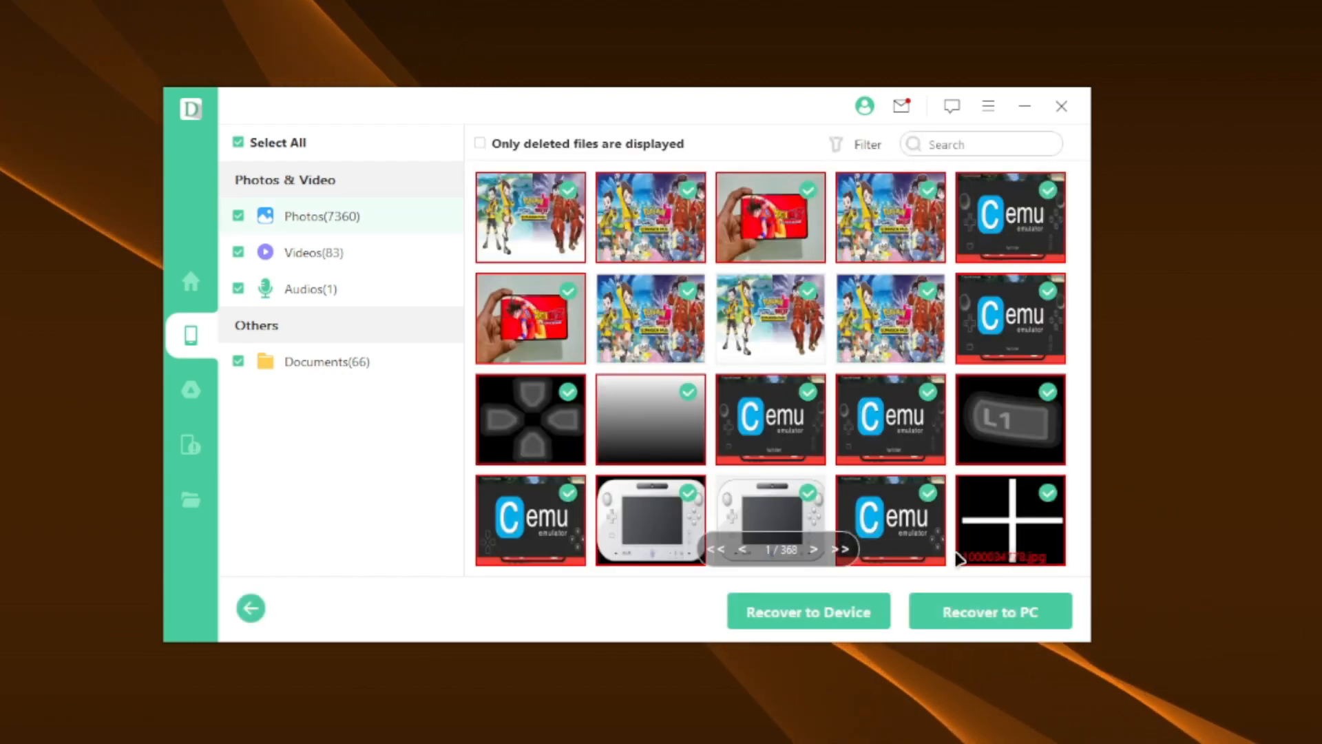
mouse_move(969, 443)
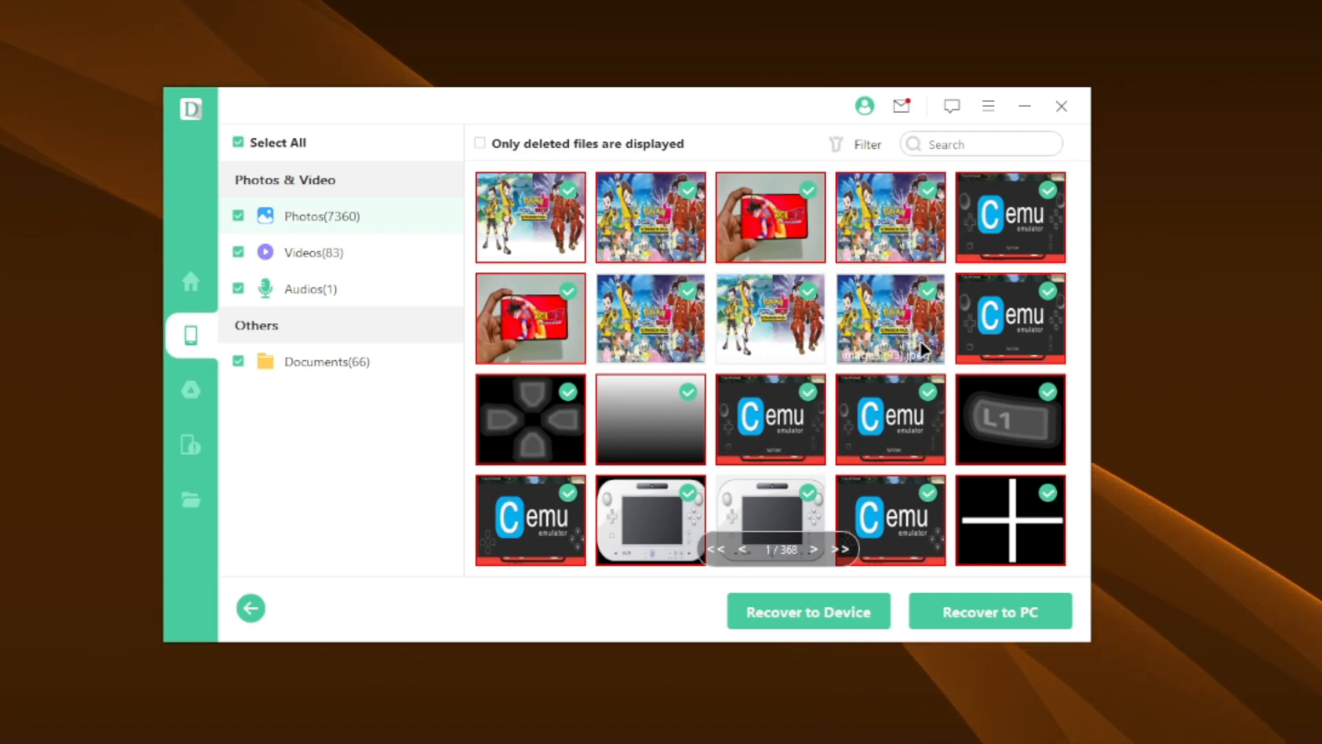
mouse_move(810, 553)
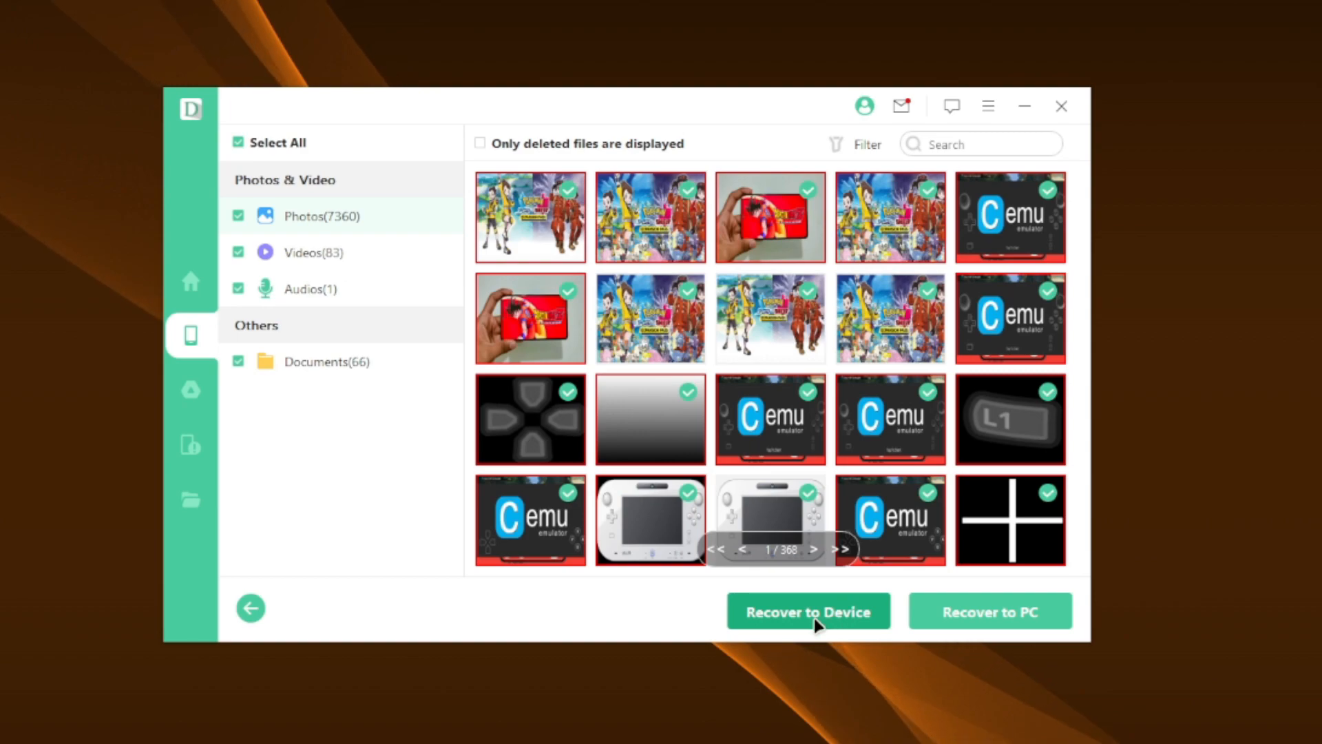
mouse_move(938, 629)
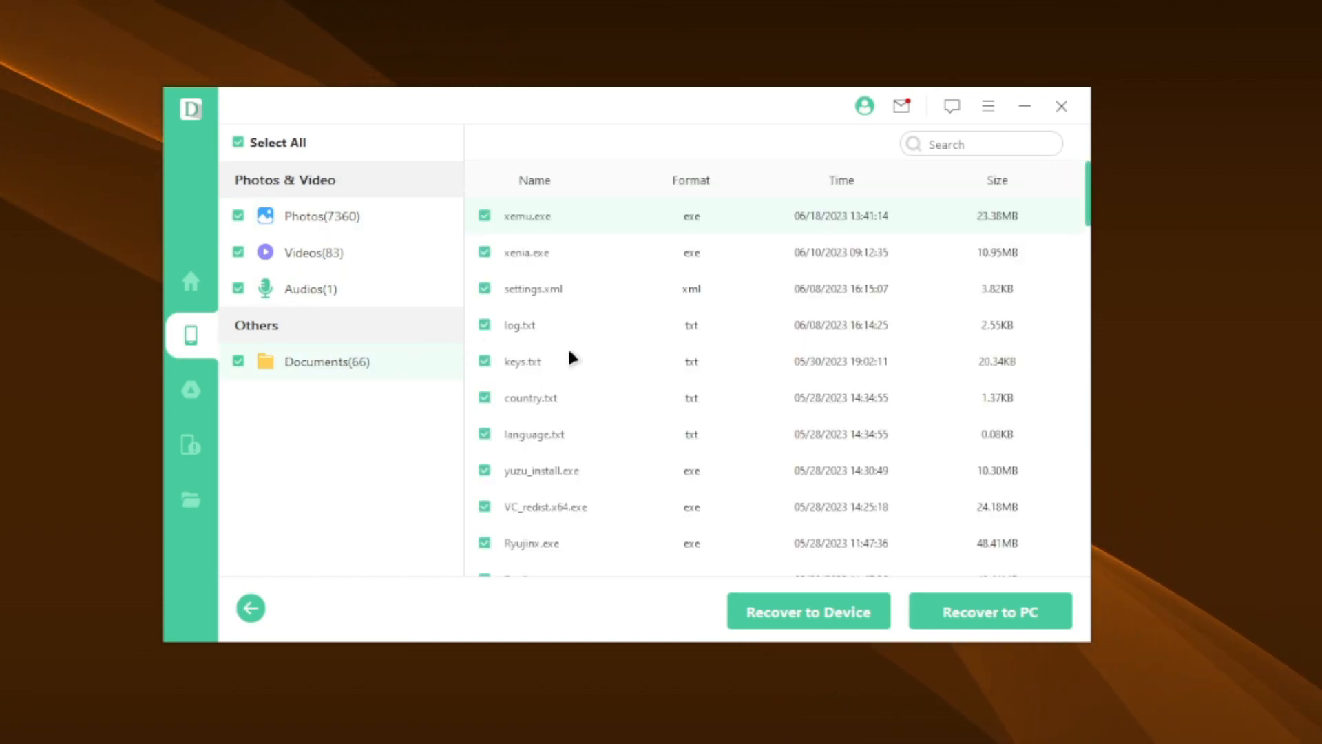
mouse_move(591, 260)
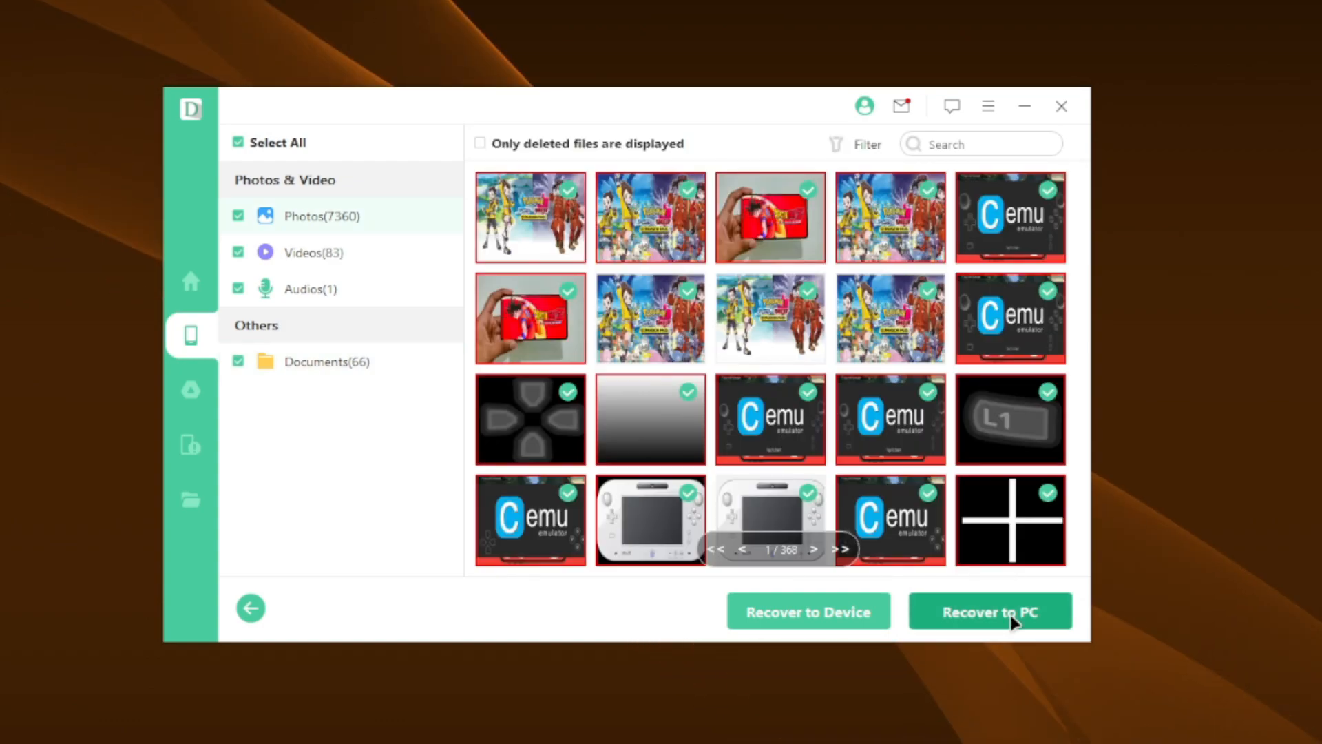
Exit the scan results, confirming the discard, and hover the broken-phone recovery card
click(190, 281)
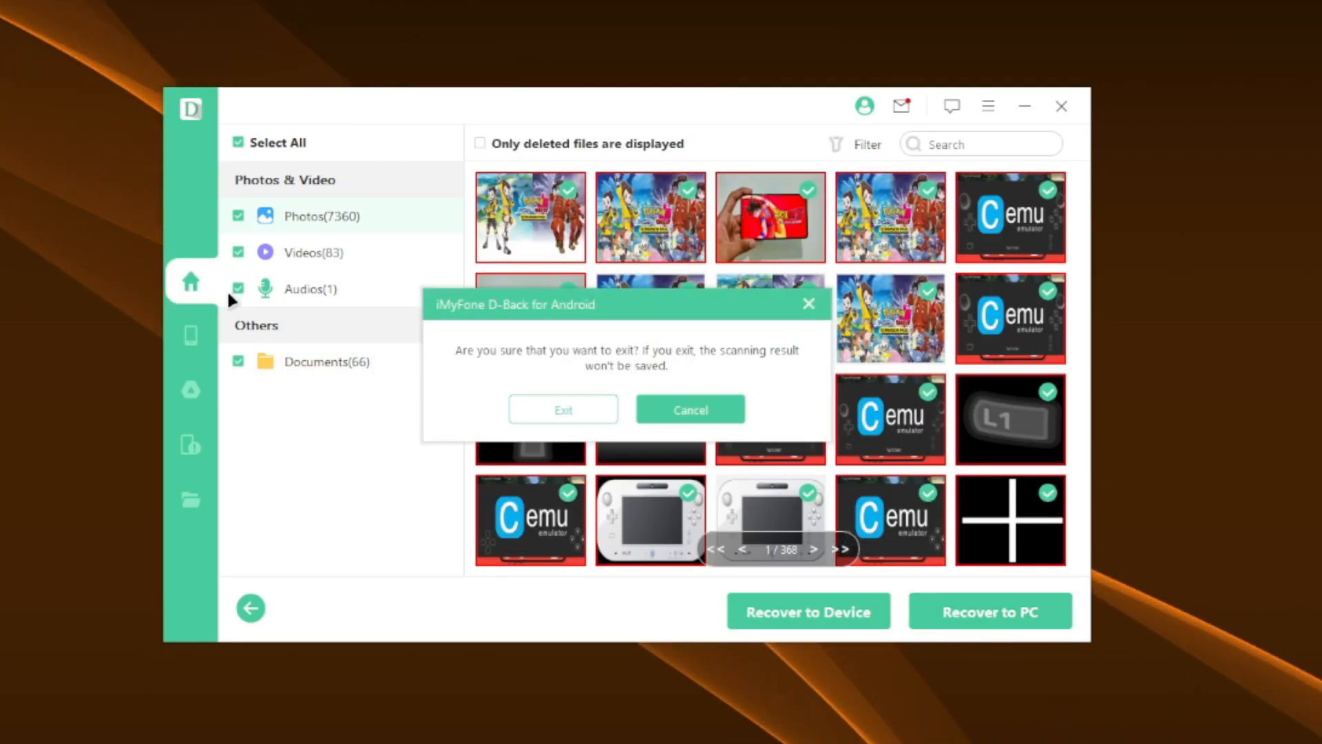
click(562, 410)
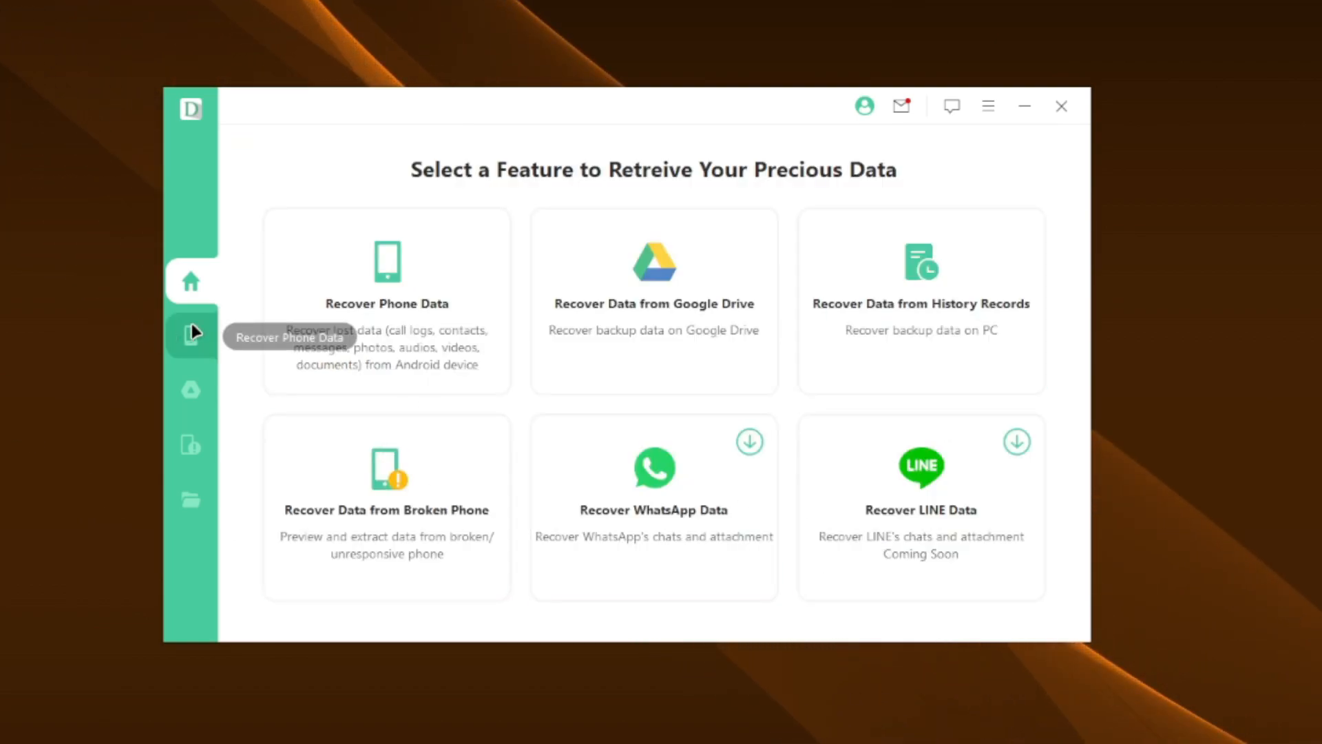
click(190, 389)
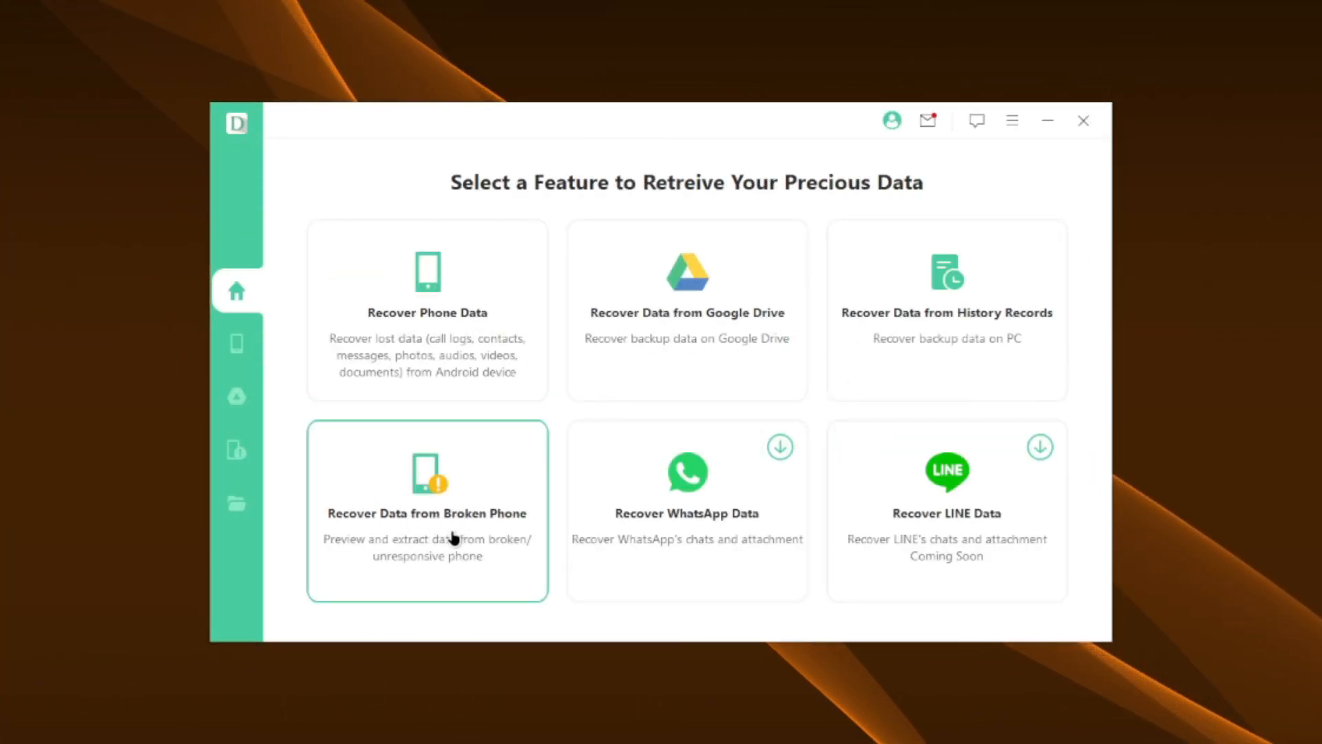
mouse_move(373, 557)
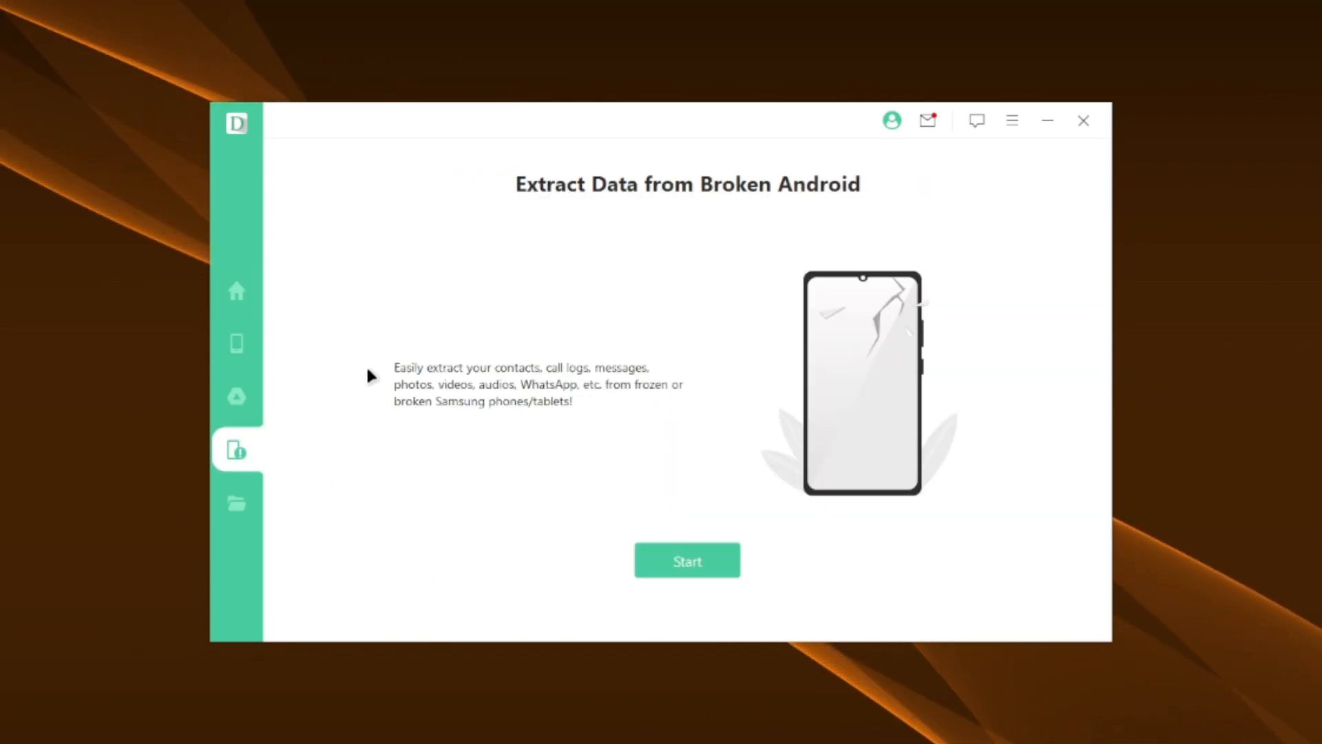
mouse_move(598, 390)
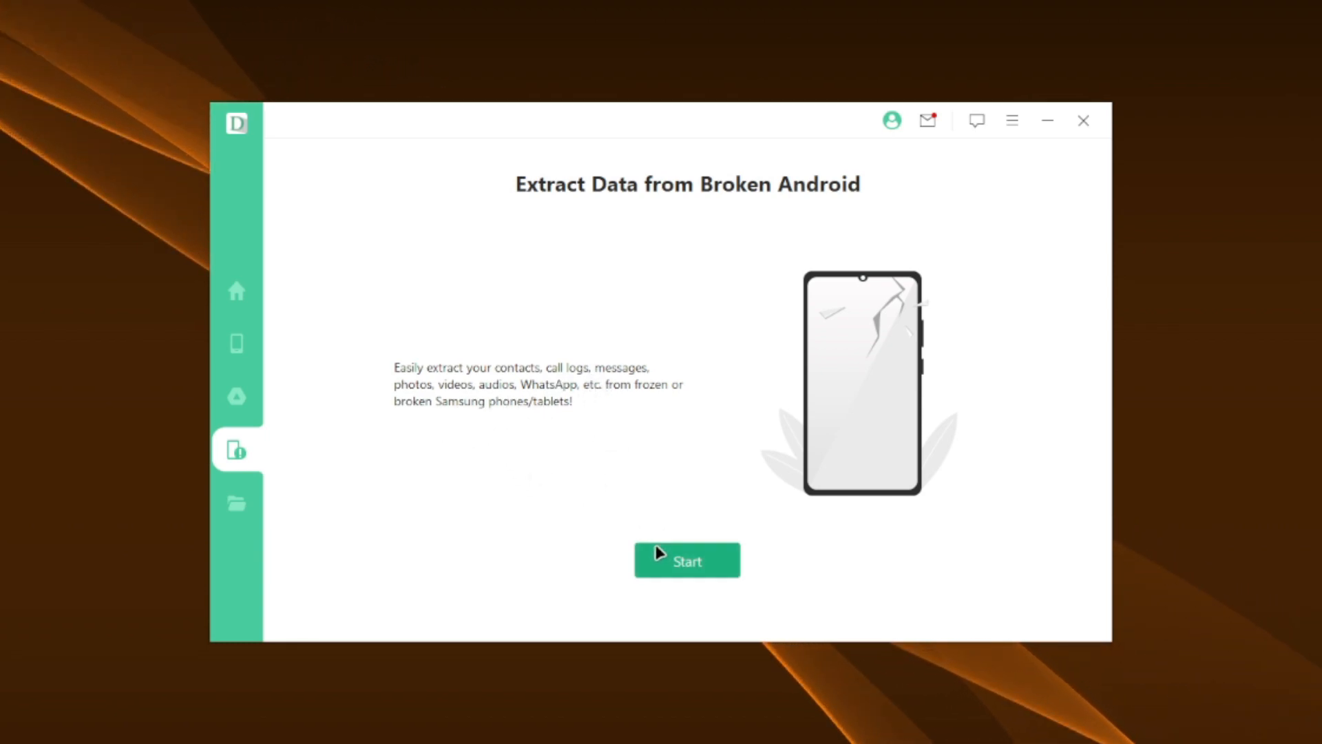
click(687, 561)
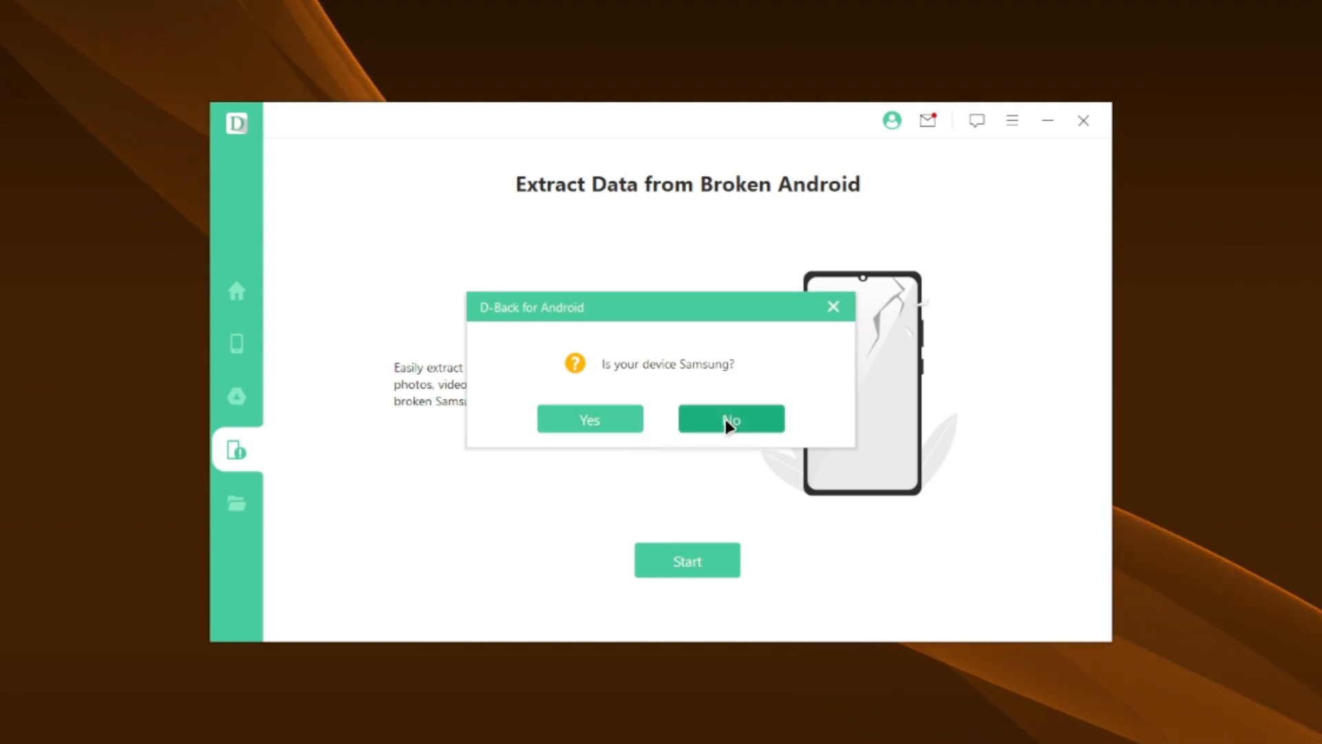
click(730, 419)
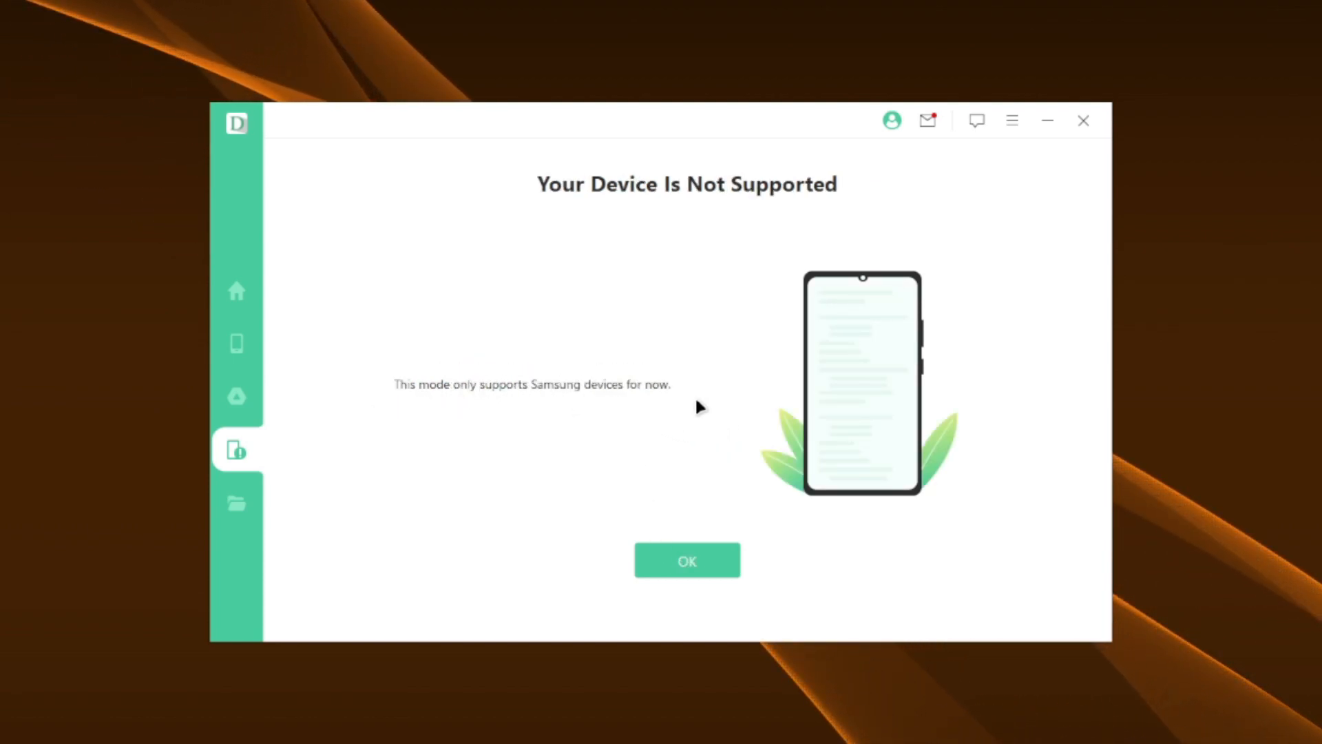
click(686, 561)
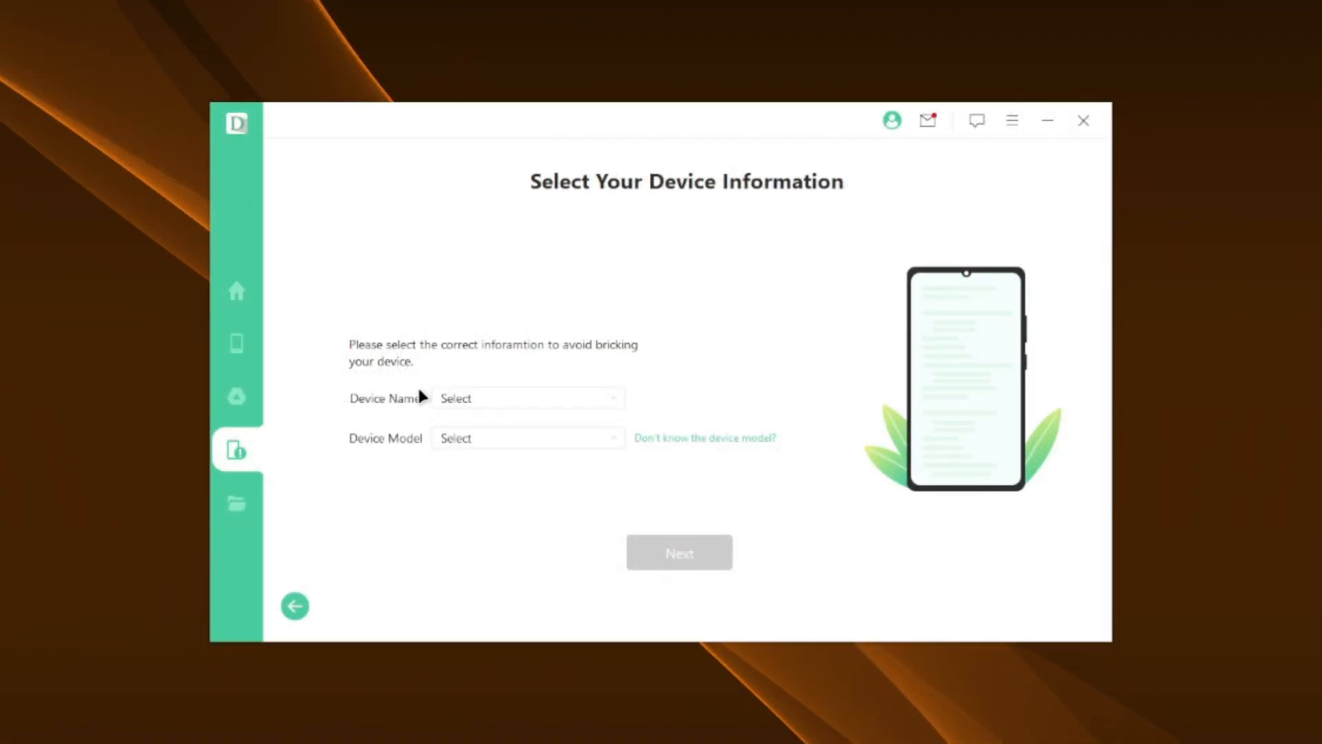
mouse_move(295, 606)
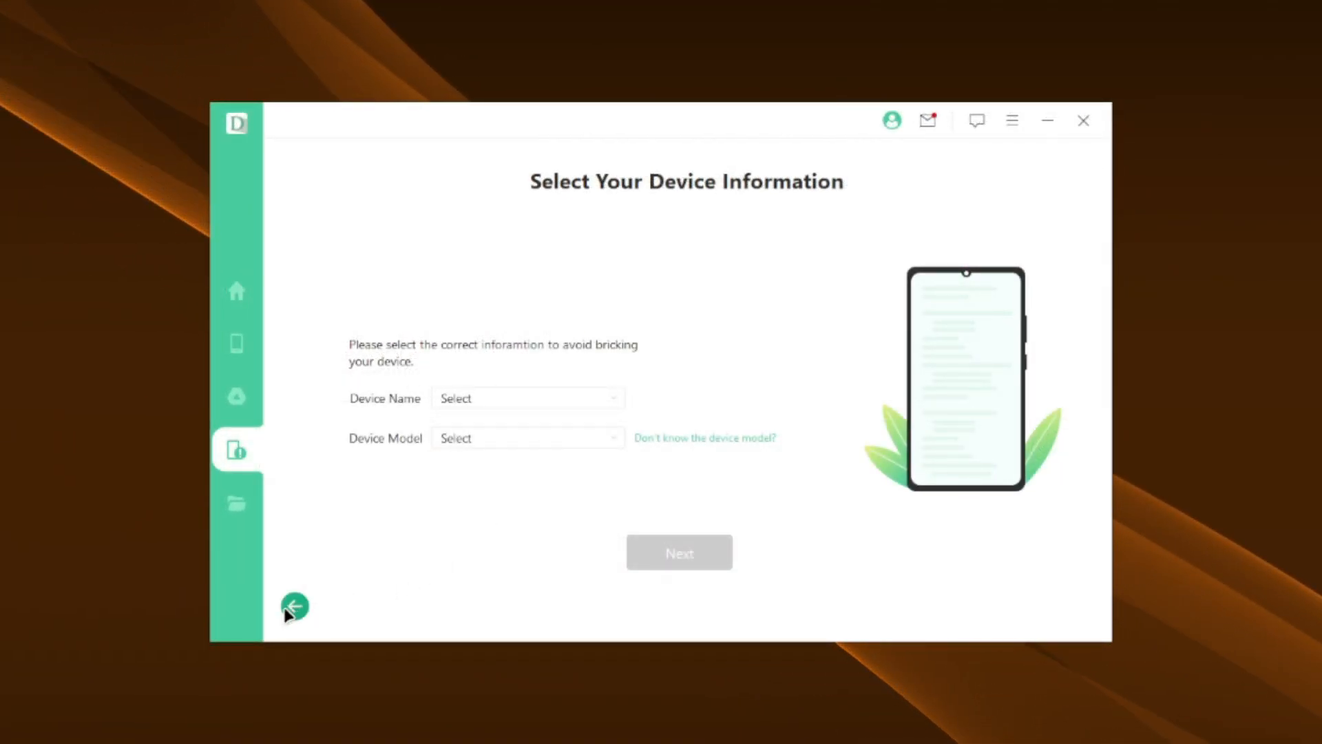
click(237, 504)
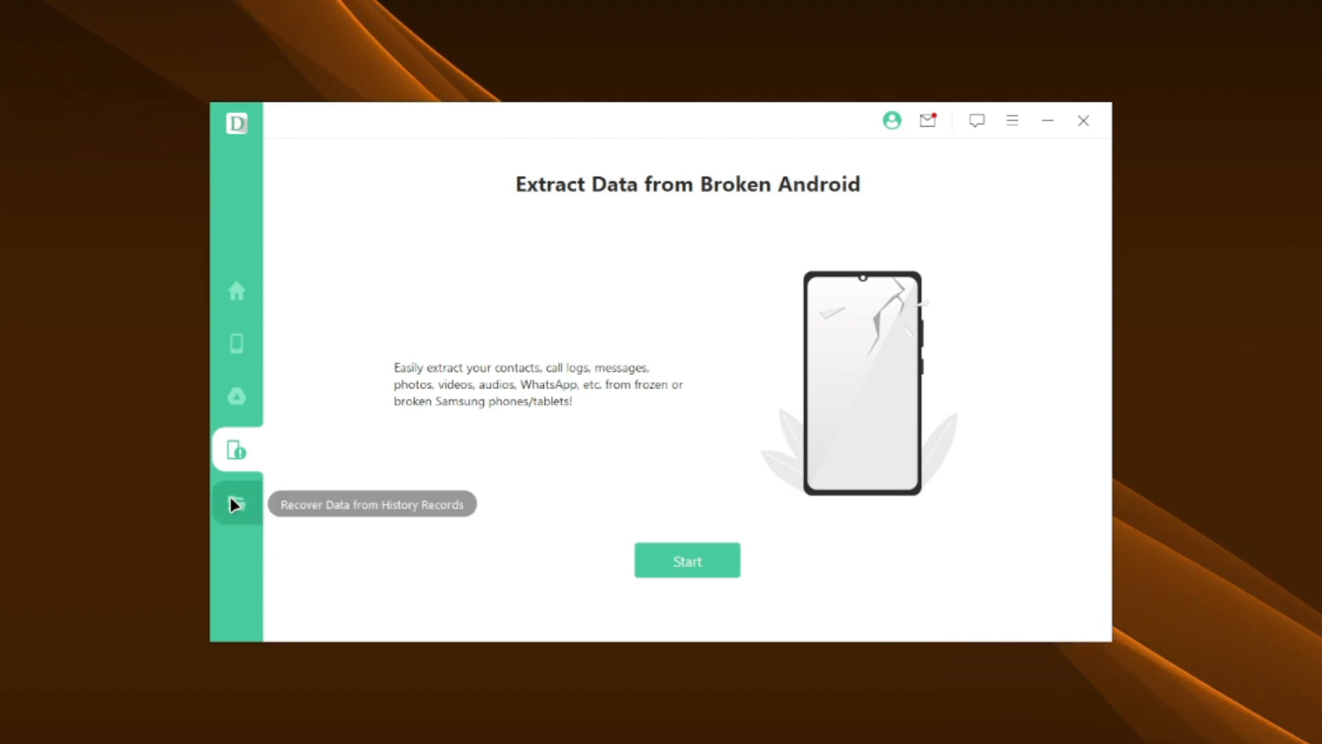
Show history records listing the saved 2107113SG Android 13 quick-scan entry
click(236, 503)
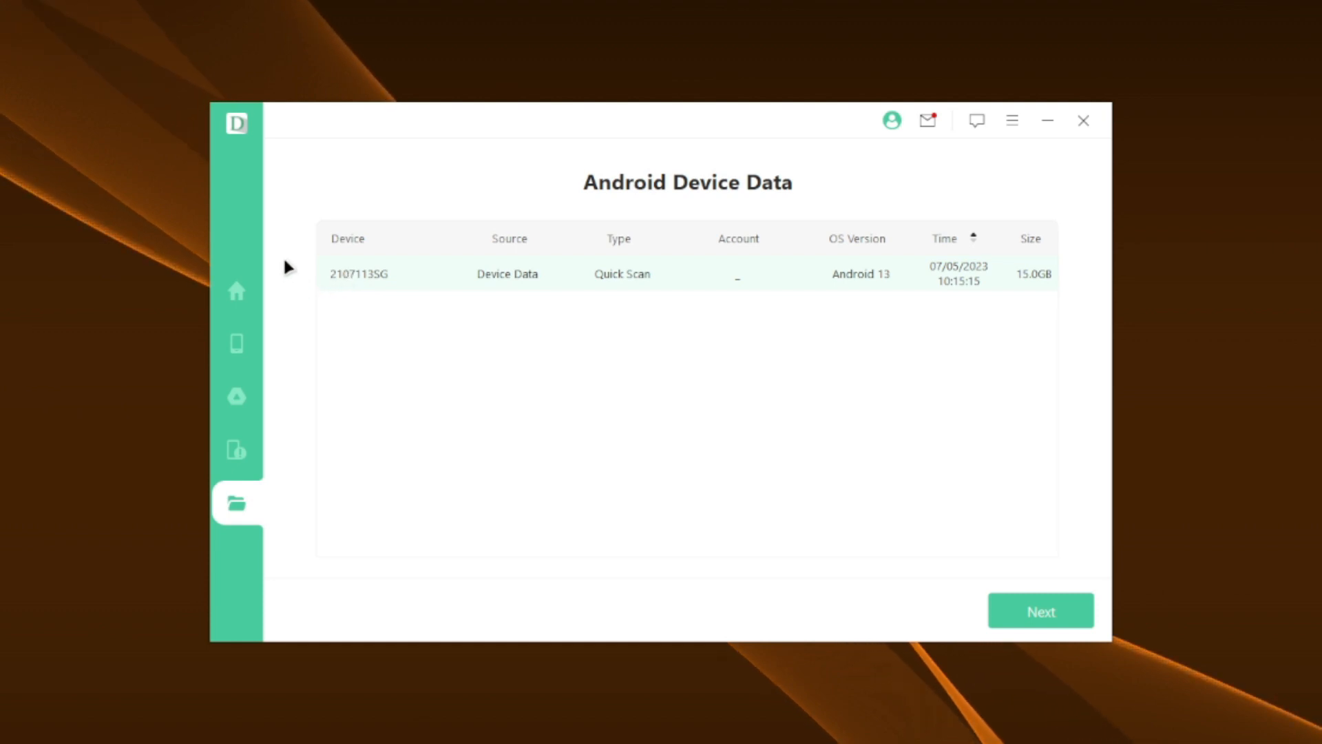
mouse_move(1073, 302)
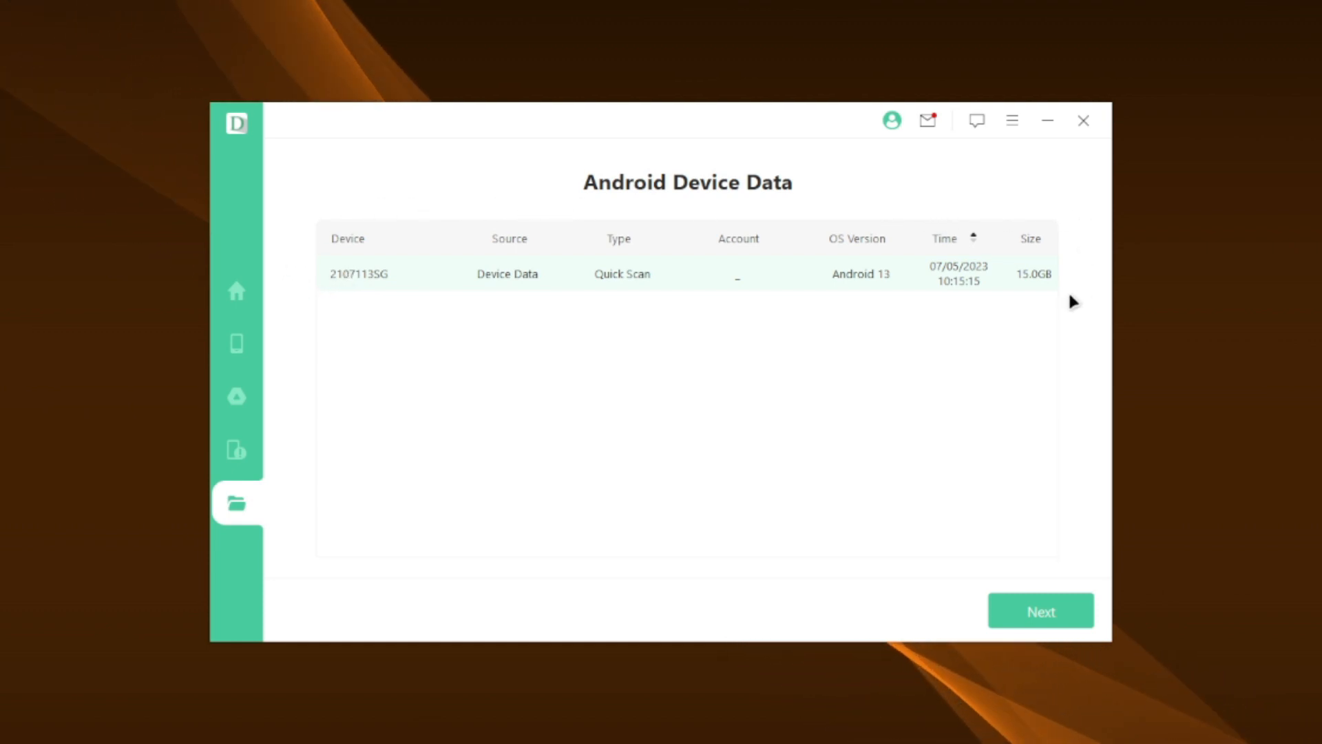
mouse_move(358, 328)
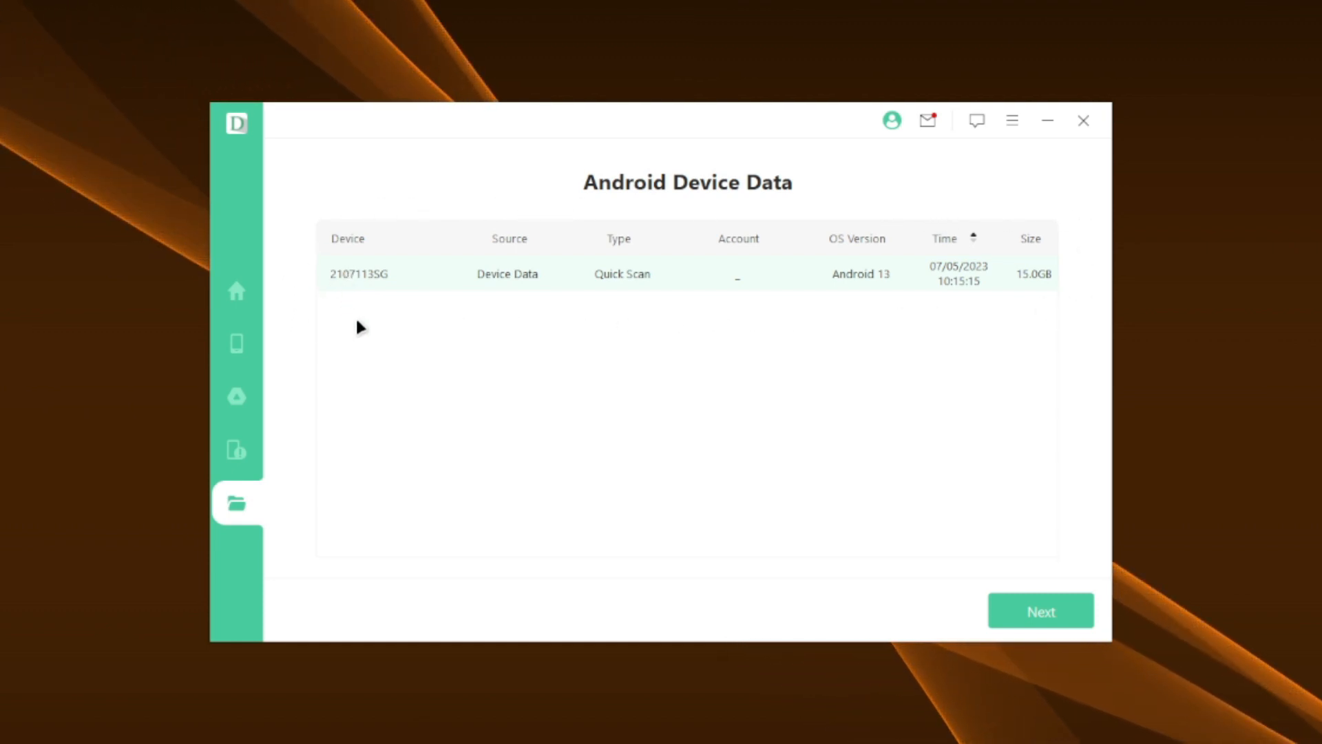
mouse_move(1039, 301)
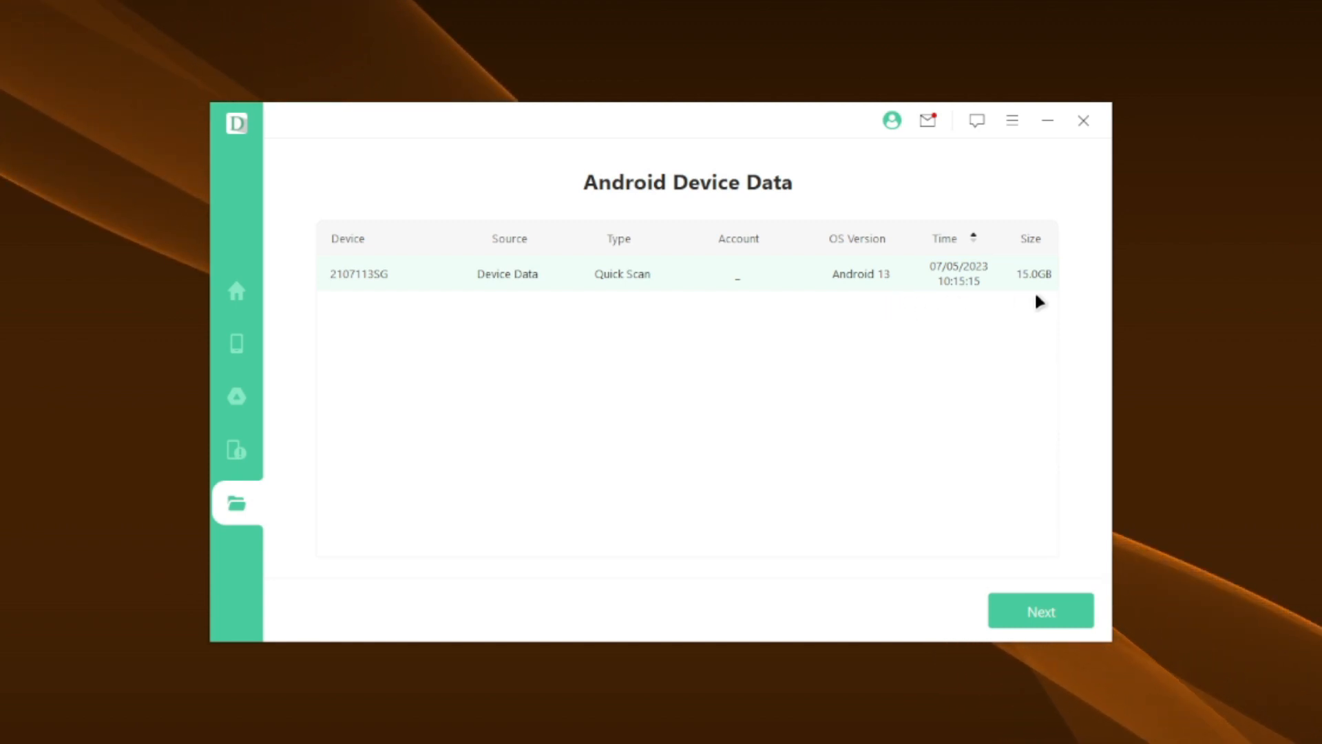
mouse_move(759, 322)
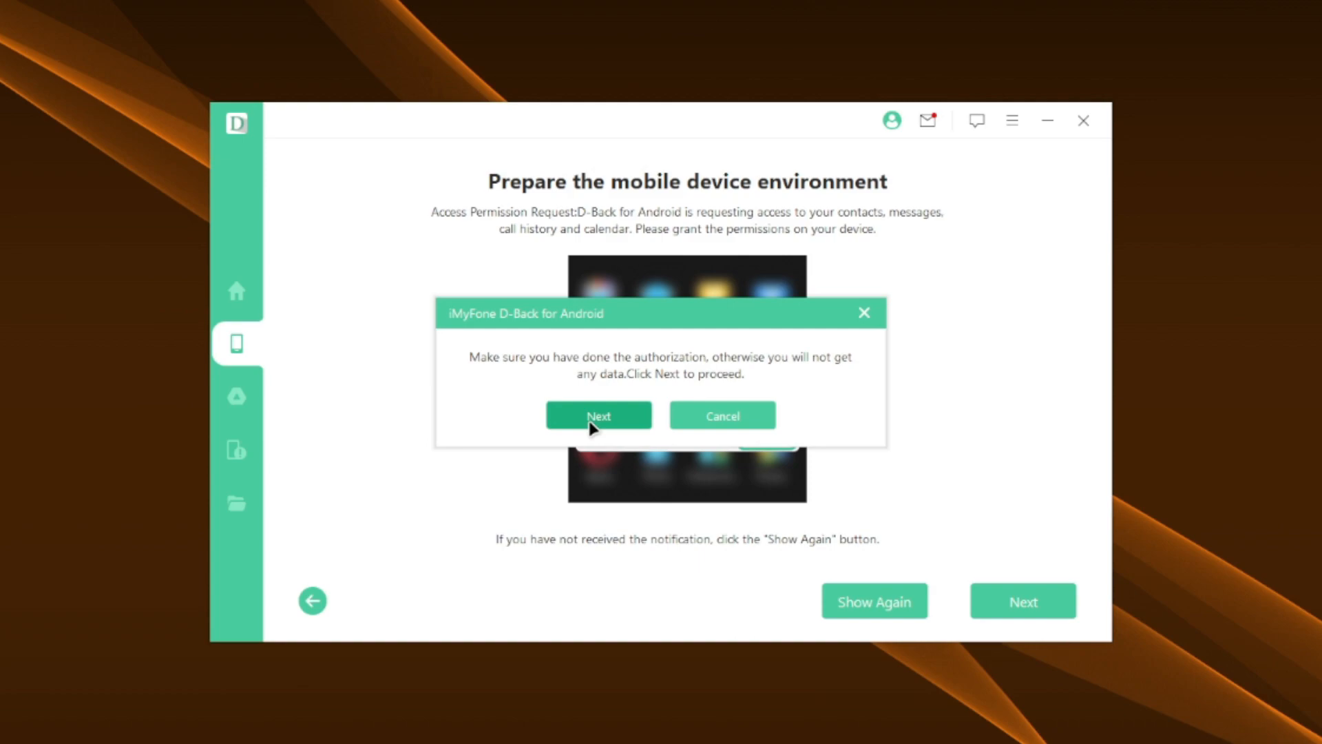
Authorize and start the full phone scan, then go back to the home feature menu
click(599, 415)
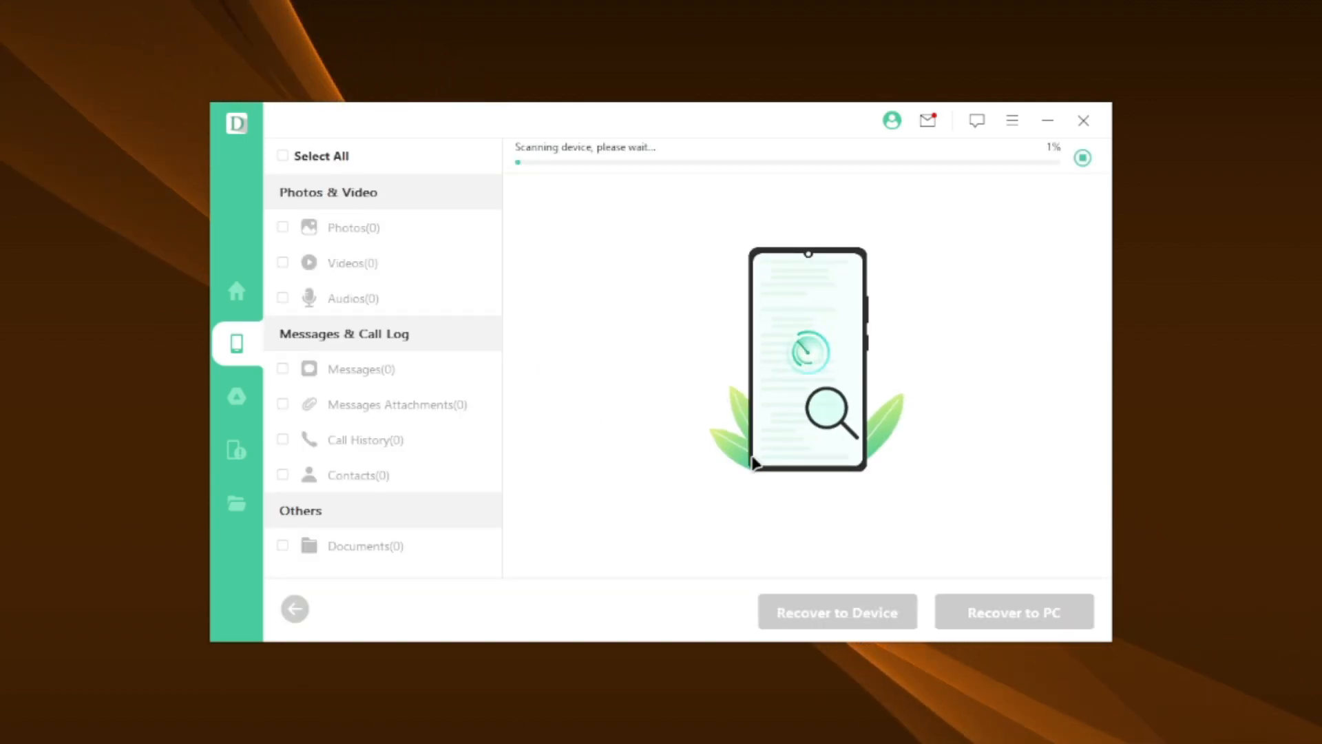
mouse_move(331, 364)
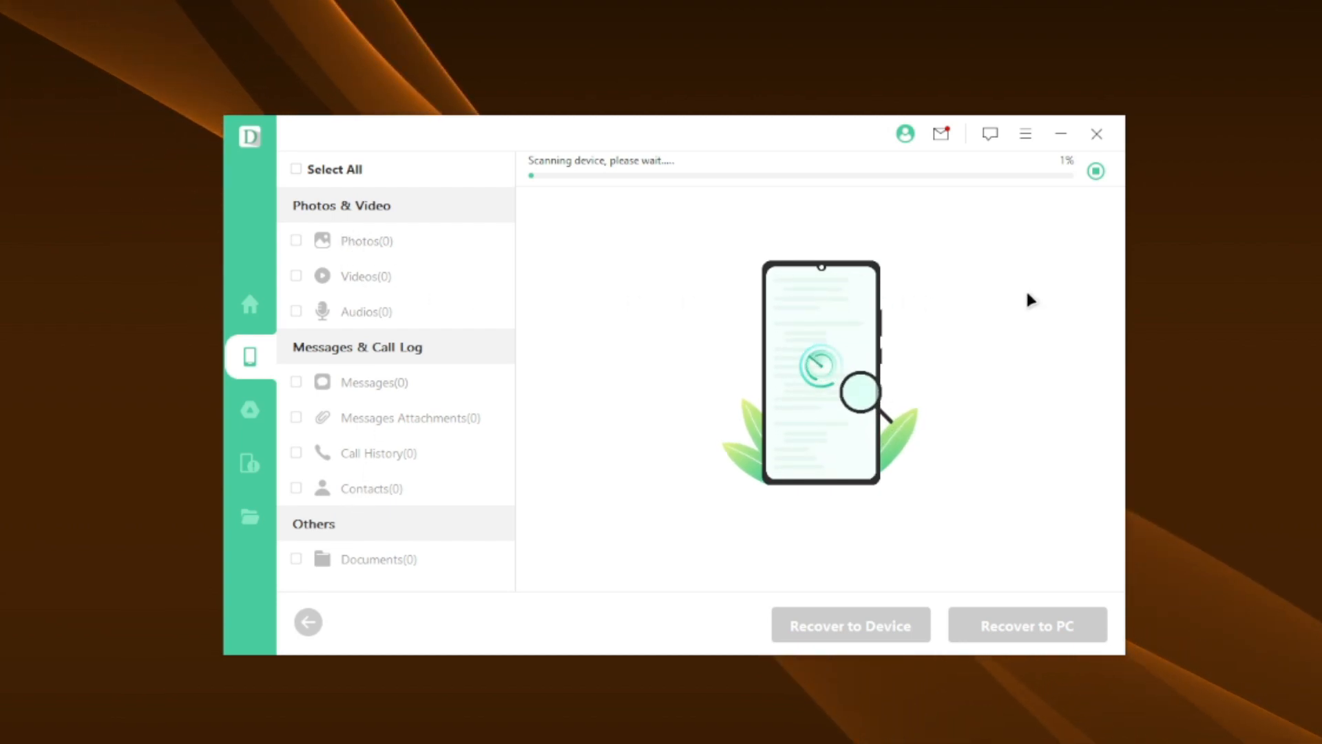
click(250, 305)
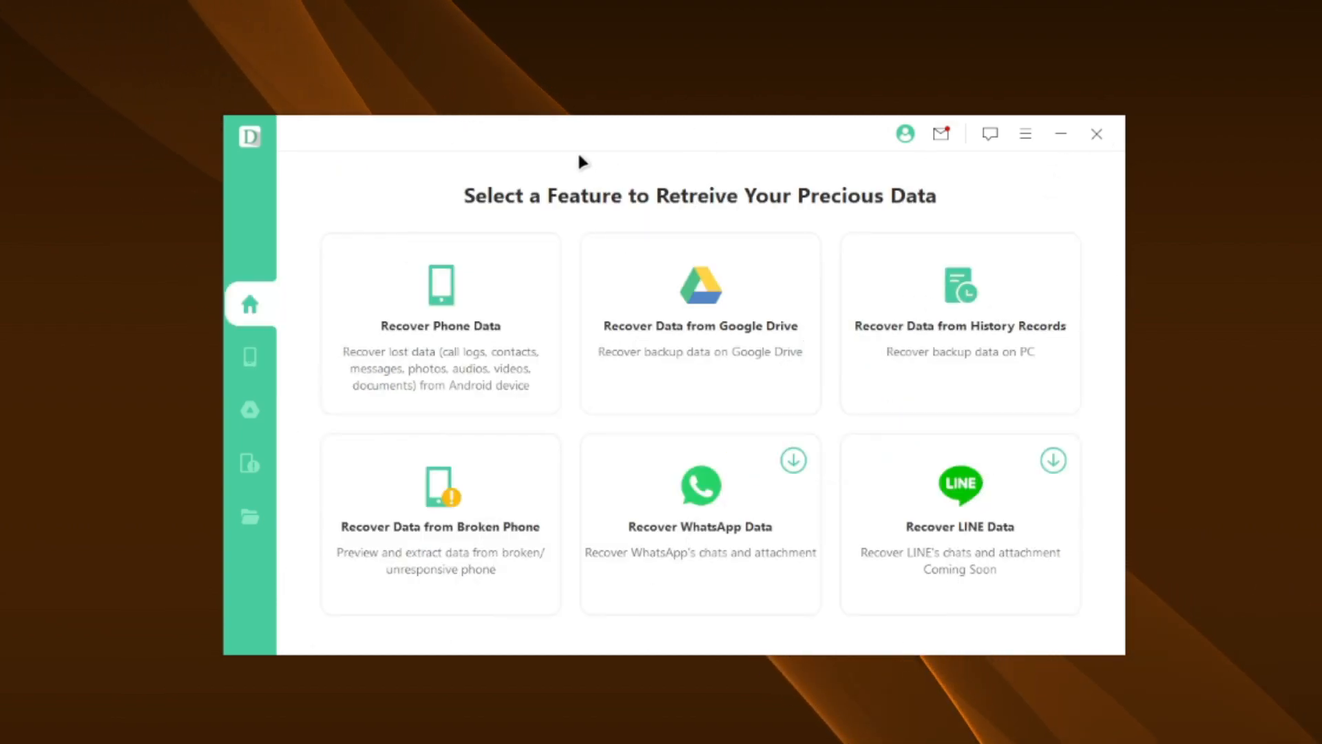